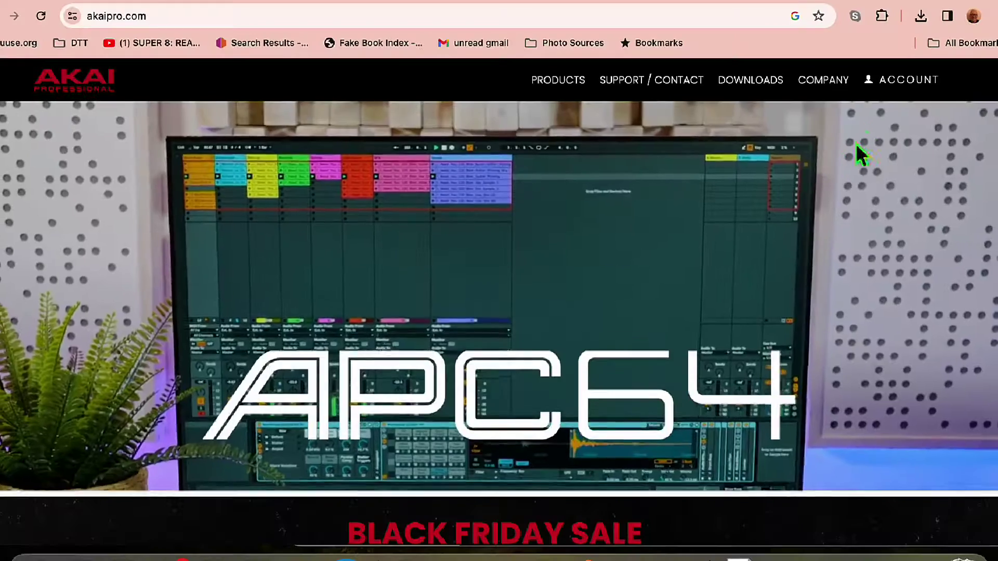
Navigate the inMusic account to the downloads for the registered MPK Mini MK III.
{"action": "left_click", "coordinate": [901, 80]}
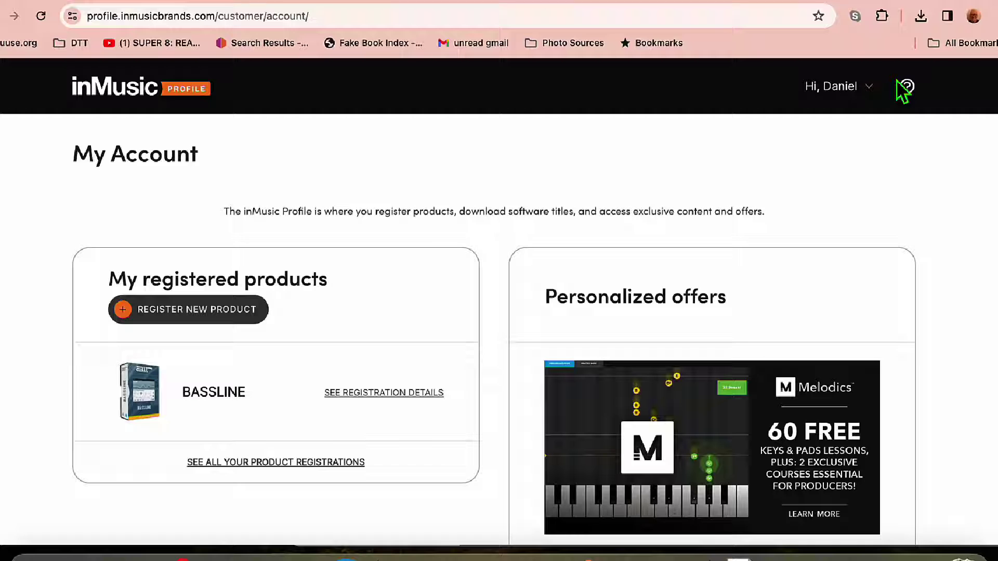
{"action": "mouse_move", "coordinate": [438, 304]}
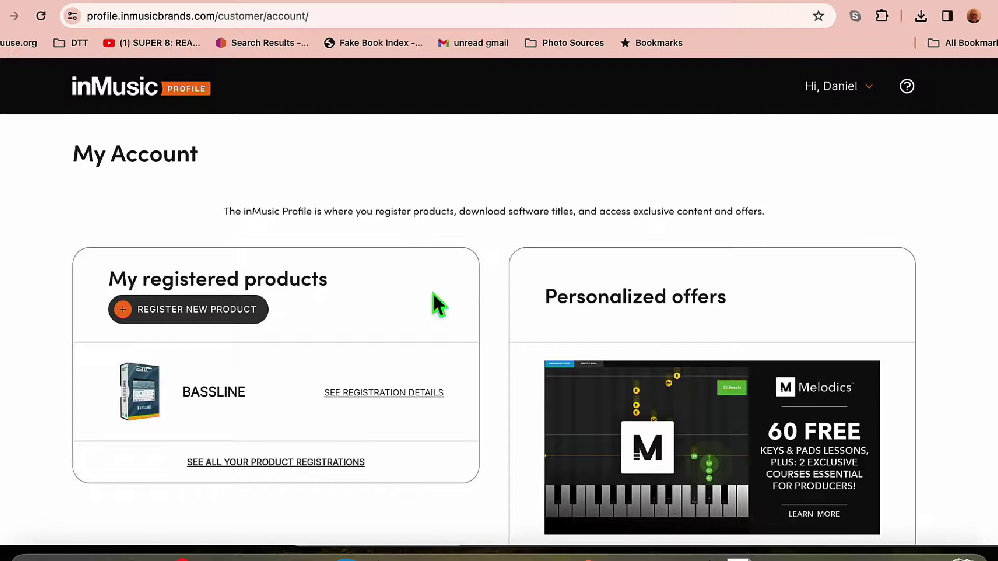
{"action": "scroll", "scroll_direction": "down", "scroll_amount": 3}
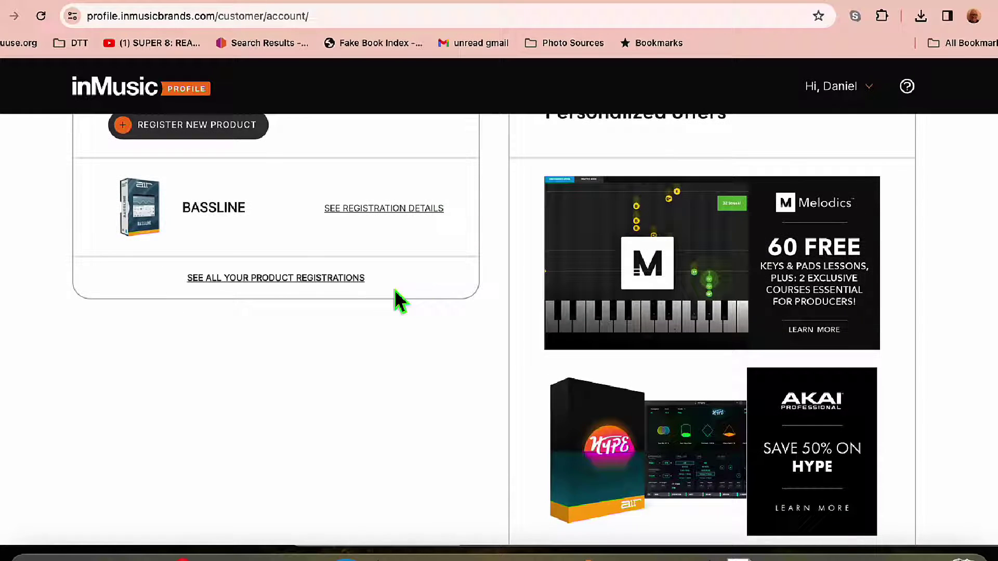
{"action": "left_click", "coordinate": [274, 277]}
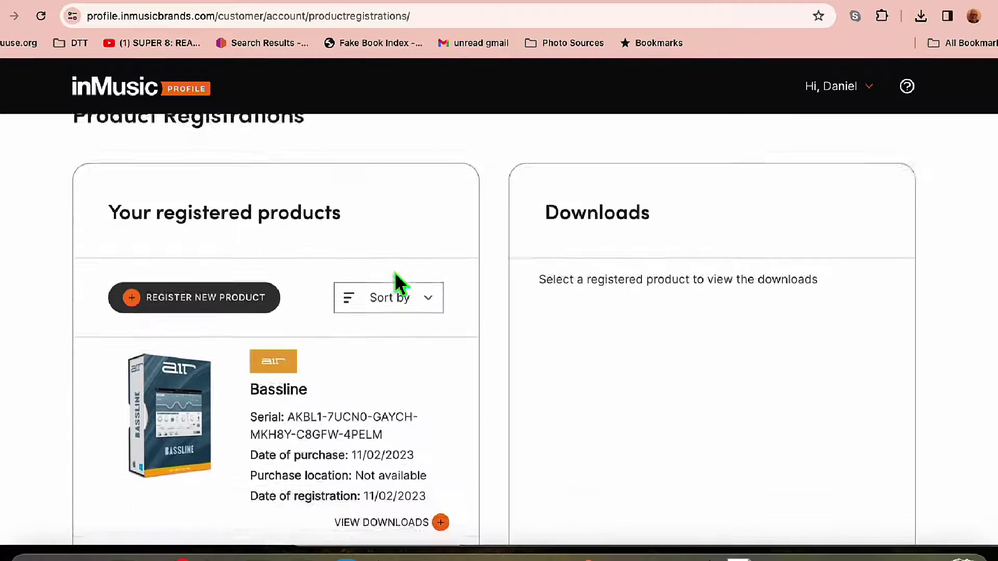
{"action": "scroll", "scroll_direction": "down", "scroll_amount": 3}
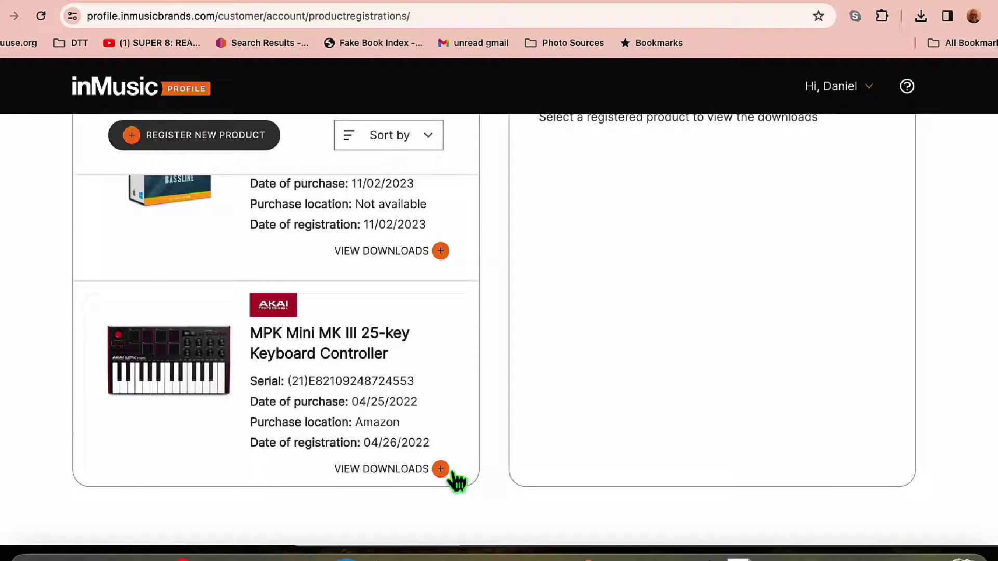
{"action": "left_click", "coordinate": [440, 469]}
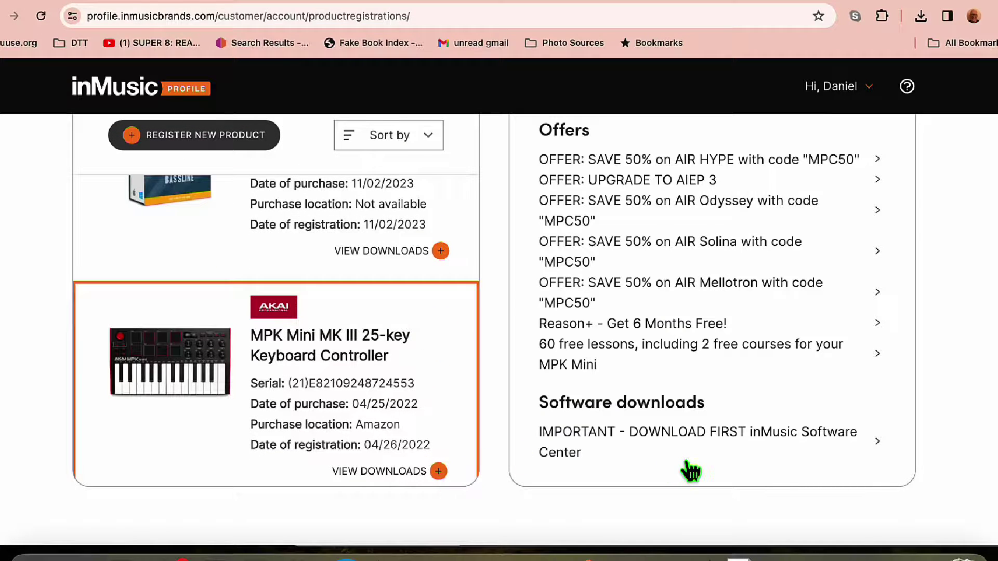
{"action": "scroll", "scroll_direction": "down", "scroll_amount": 3}
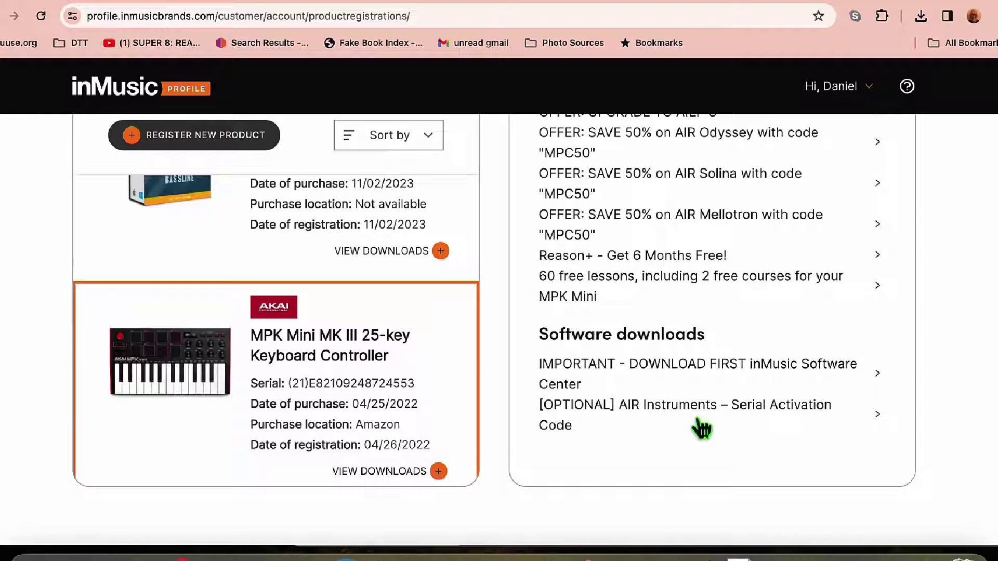
{"action": "mouse_move", "coordinate": [686, 377]}
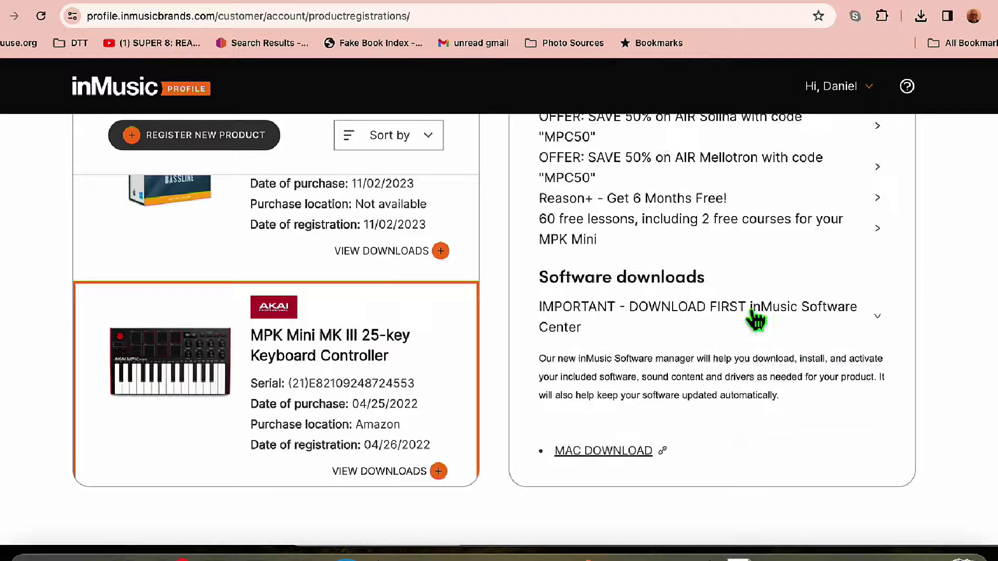
{"action": "mouse_move", "coordinate": [763, 325]}
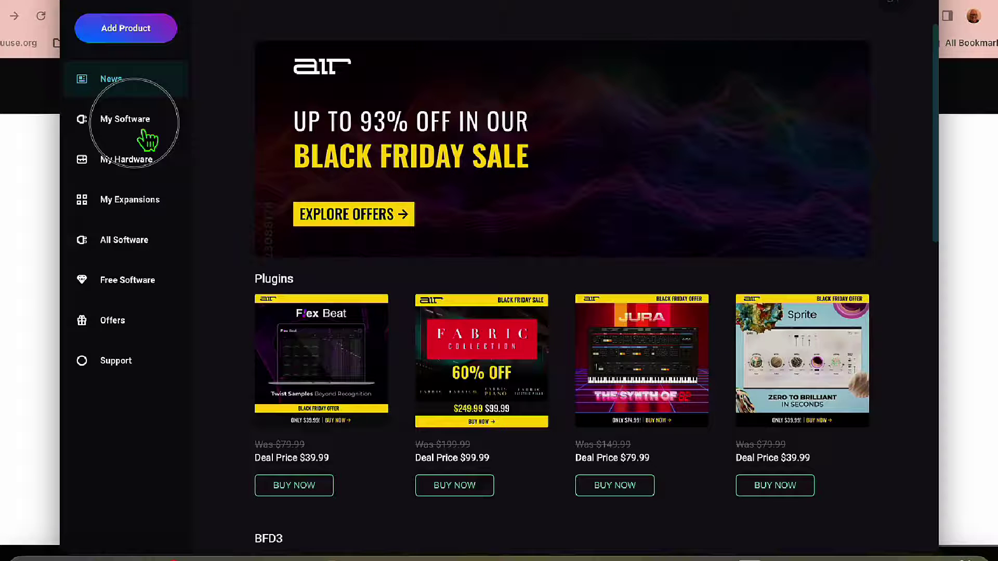
Launch the MPK mini mk3 Editor from My Software in Software Center.
{"action": "left_click", "coordinate": [125, 118]}
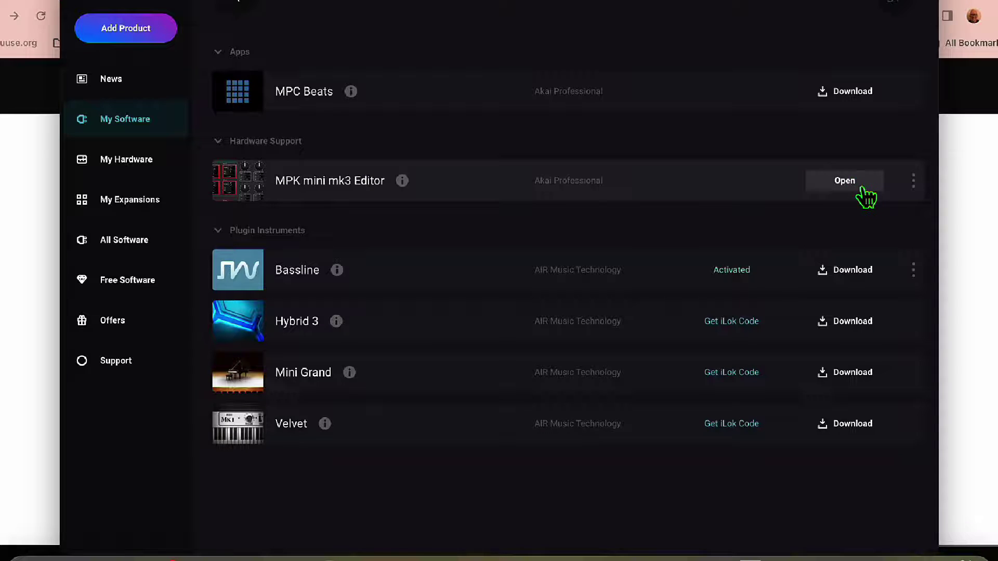
{"action": "left_click", "coordinate": [845, 180]}
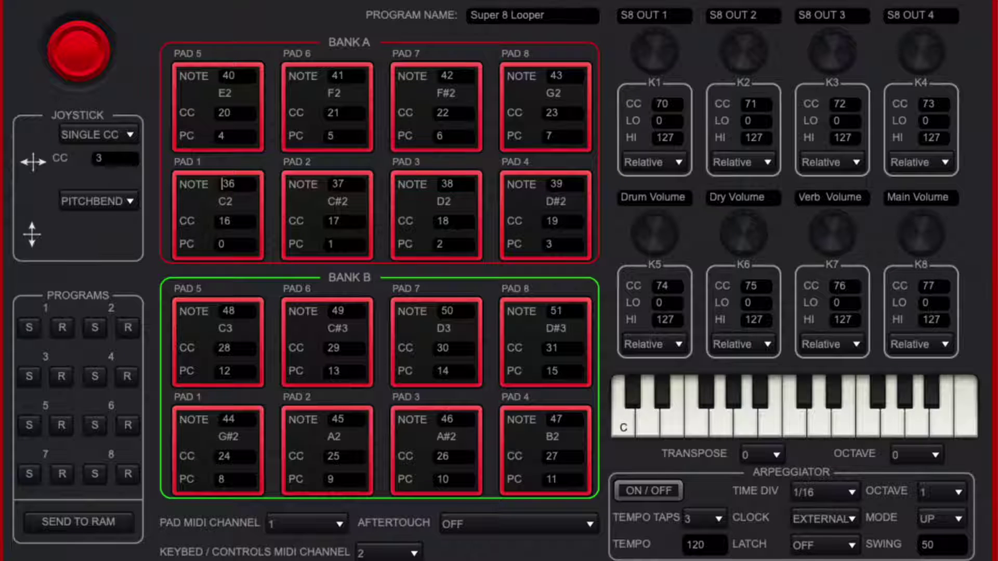
{"action": "mouse_move", "coordinate": [348, 471]}
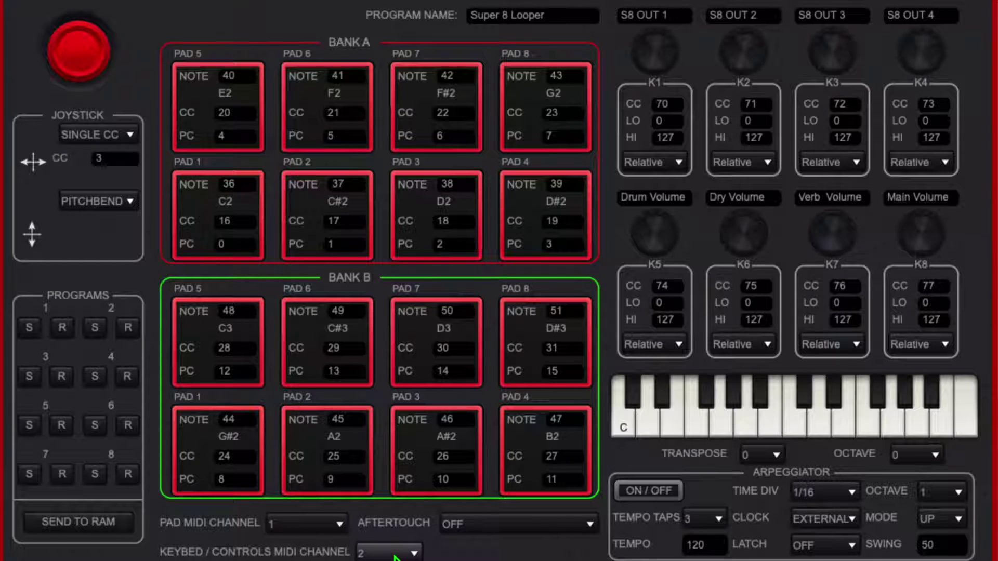
{"action": "mouse_move", "coordinate": [657, 29]}
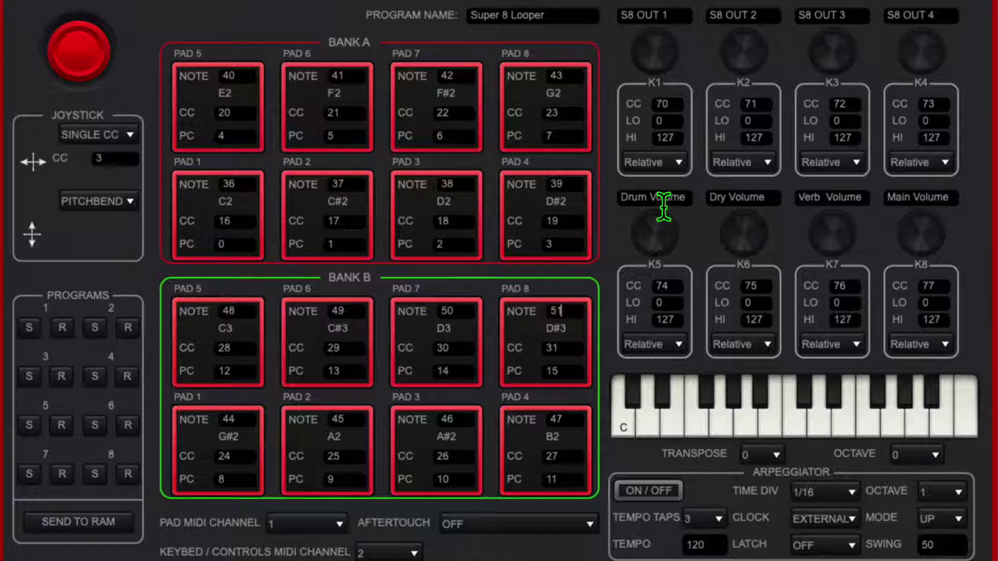
{"action": "mouse_move", "coordinate": [829, 274]}
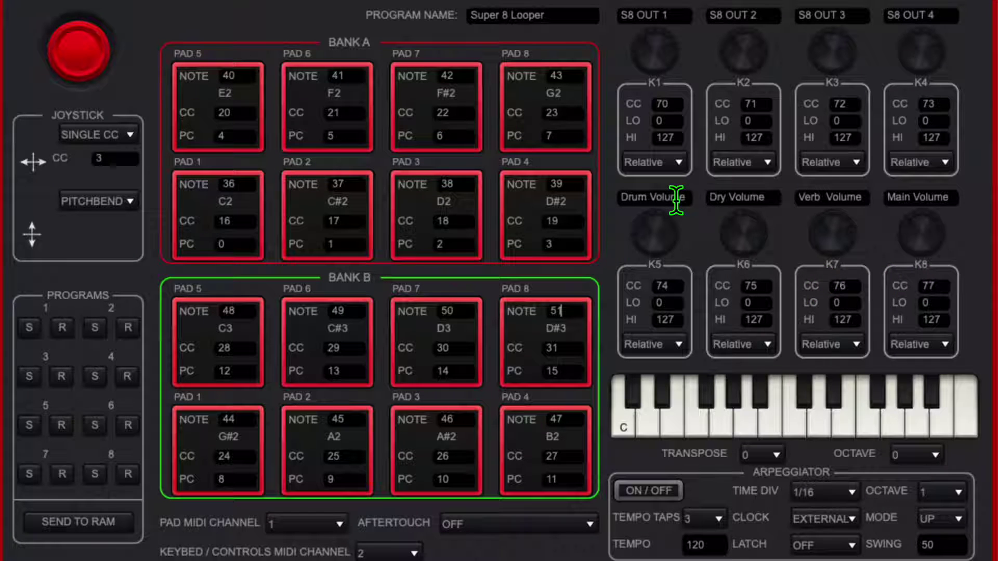
{"action": "mouse_move", "coordinate": [731, 204]}
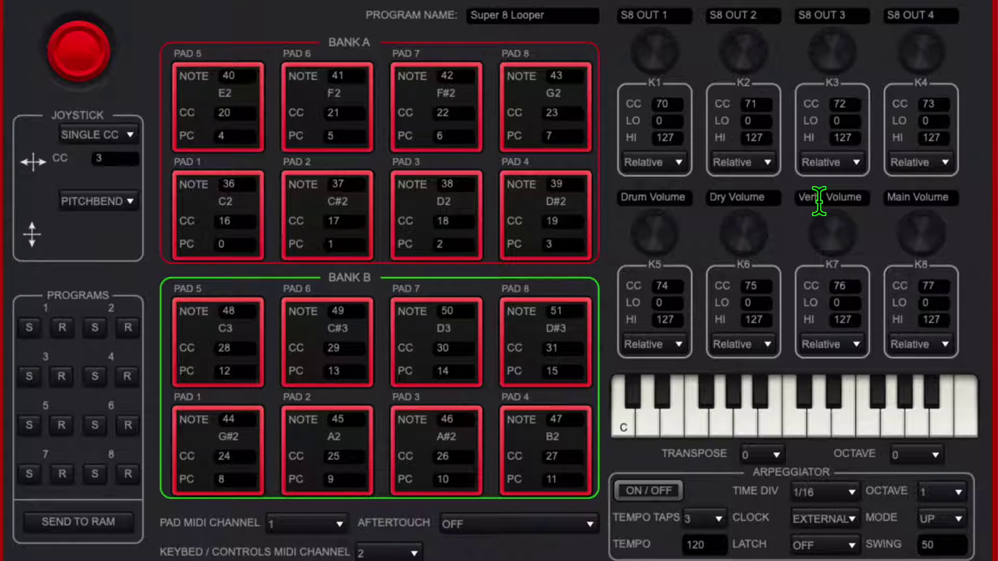
{"action": "mouse_move", "coordinate": [906, 198]}
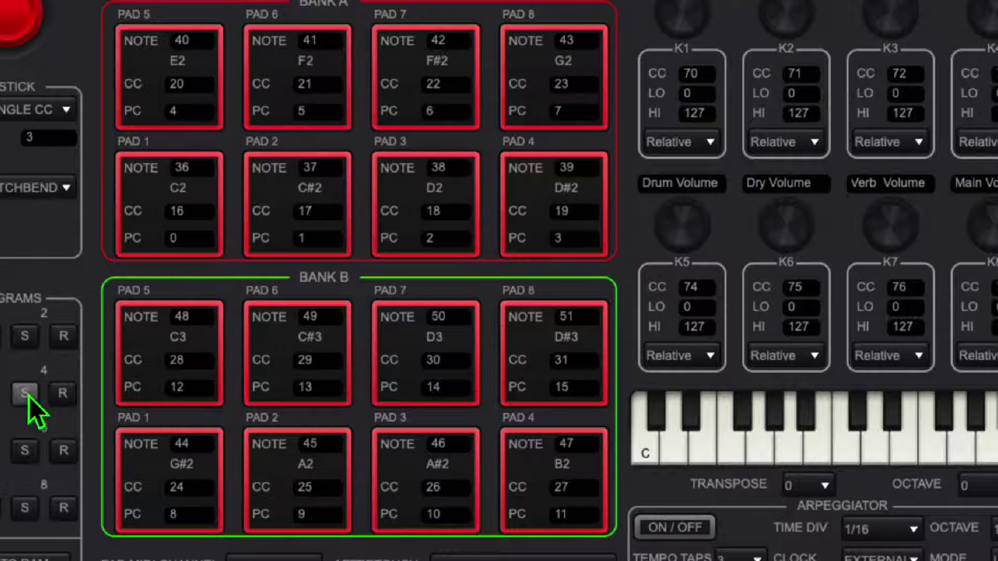
Send the Super 8 Looper program to the keyboard and dismiss the Send Success dialog.
{"action": "left_click", "coordinate": [24, 393]}
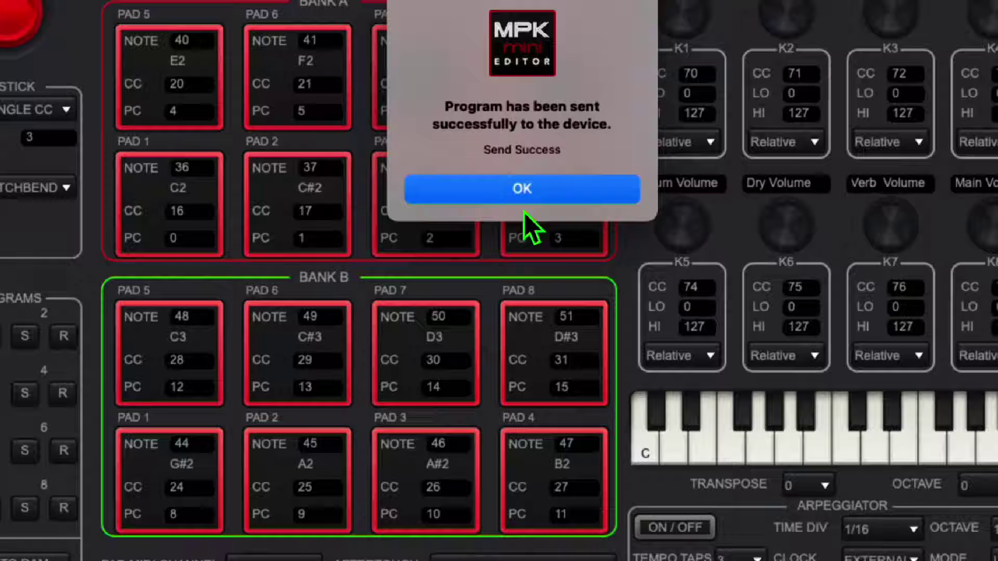
{"action": "left_click", "coordinate": [521, 189]}
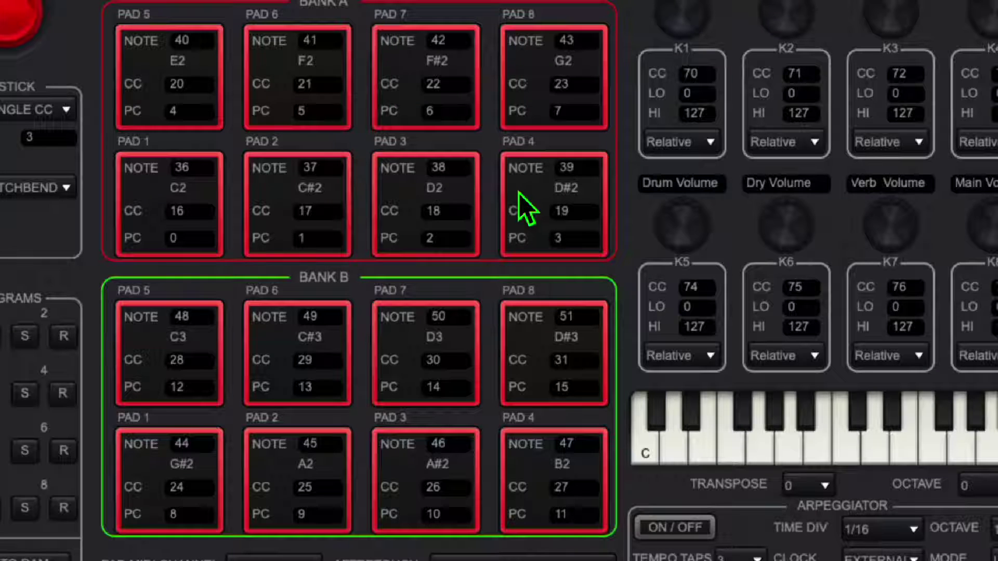
{"action": "left_click", "coordinate": [555, 317]}
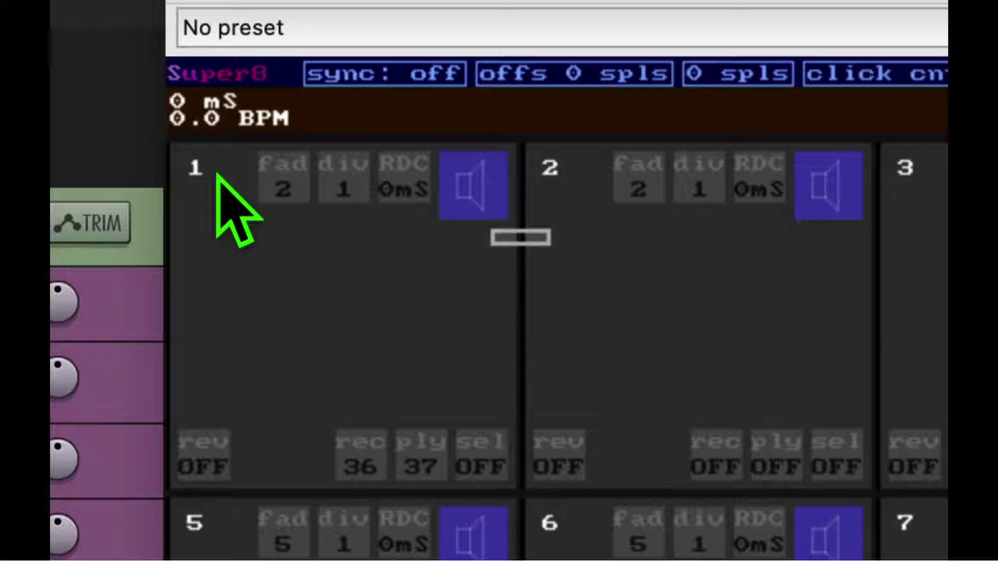
{"action": "mouse_move", "coordinate": [302, 261]}
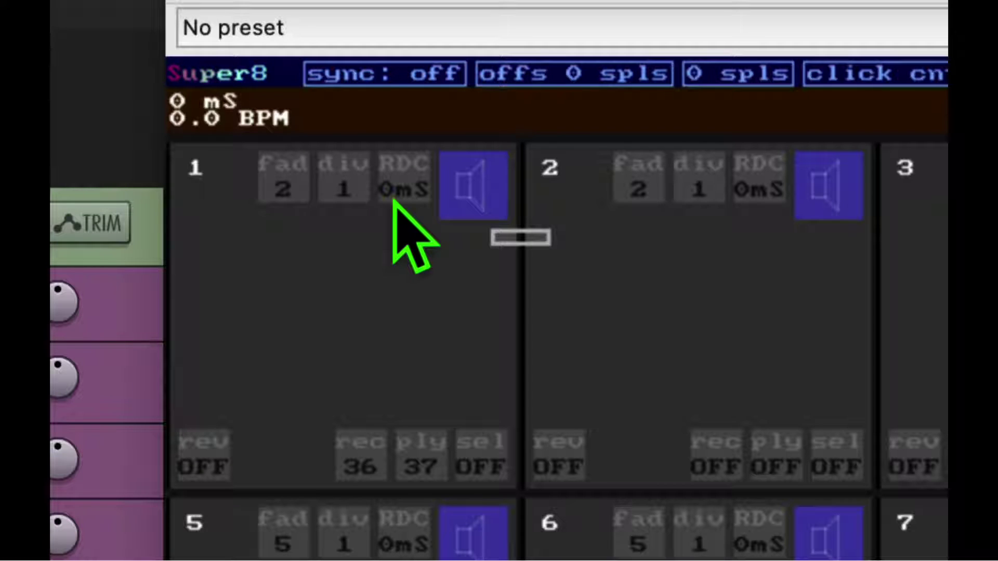
{"action": "mouse_move", "coordinate": [420, 178]}
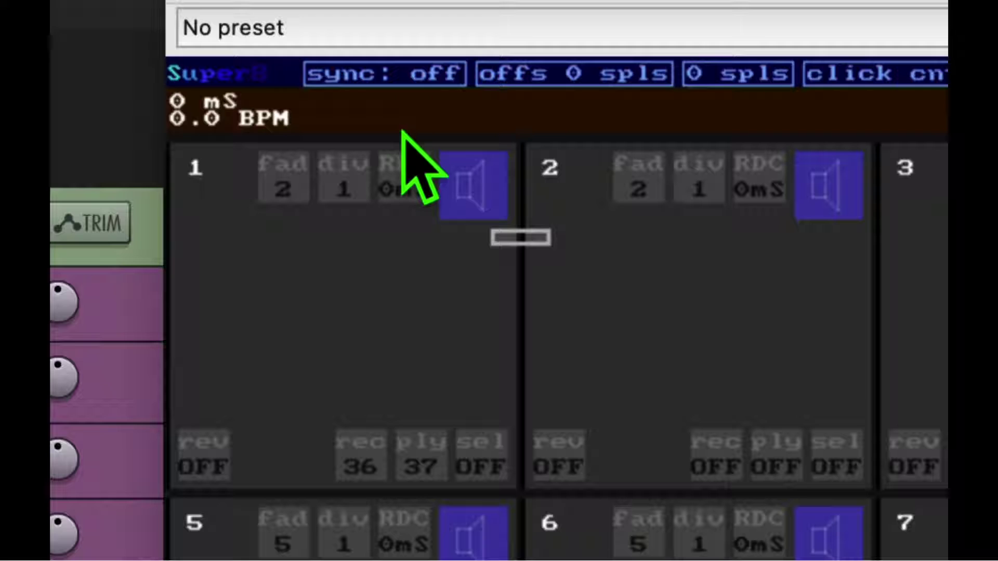
{"action": "mouse_move", "coordinate": [414, 124]}
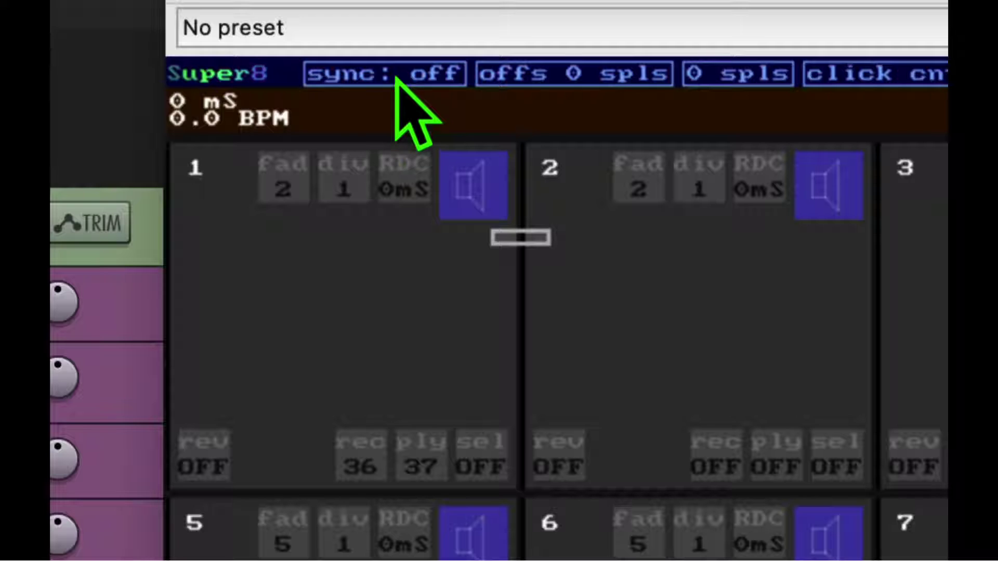
Cycle Super8's sync field to follow playback.
{"action": "left_click", "coordinate": [381, 74]}
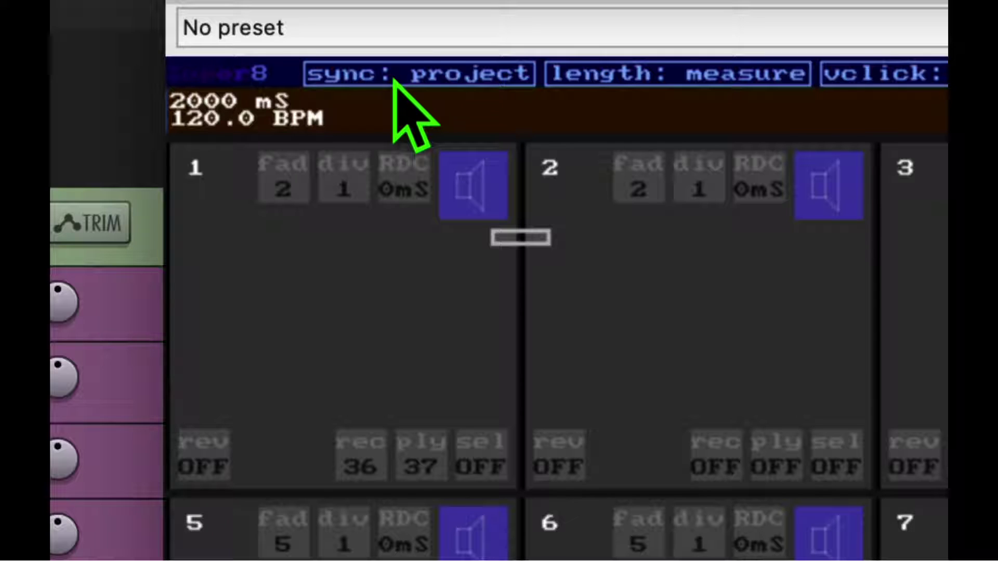
{"action": "left_click", "coordinate": [418, 73]}
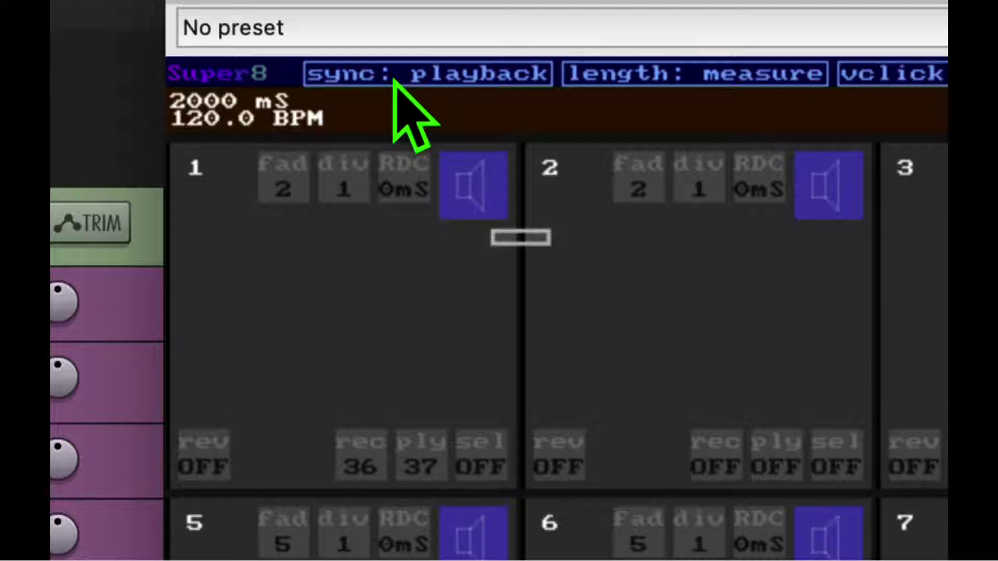
{"action": "mouse_move", "coordinate": [700, 114]}
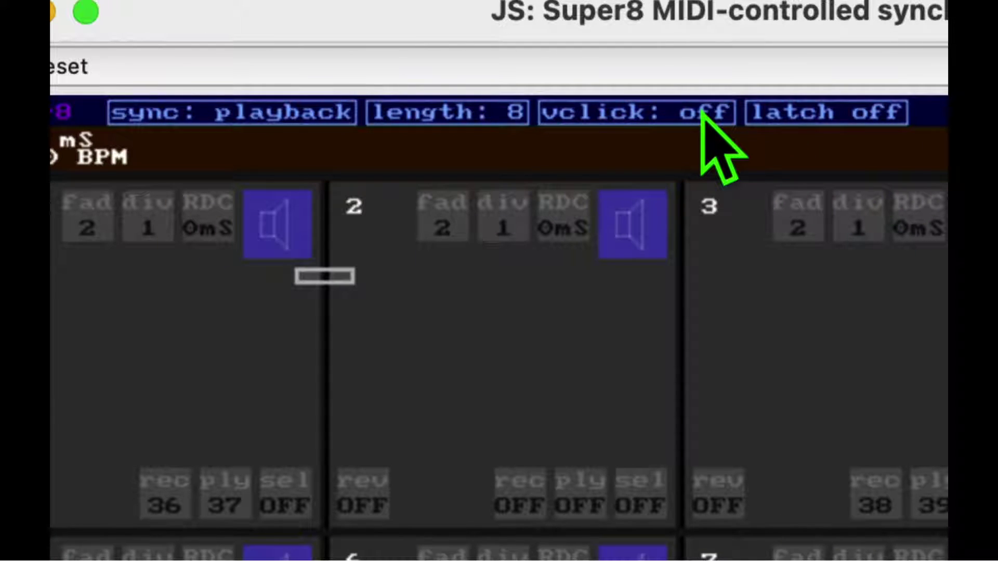
{"action": "mouse_move", "coordinate": [789, 152]}
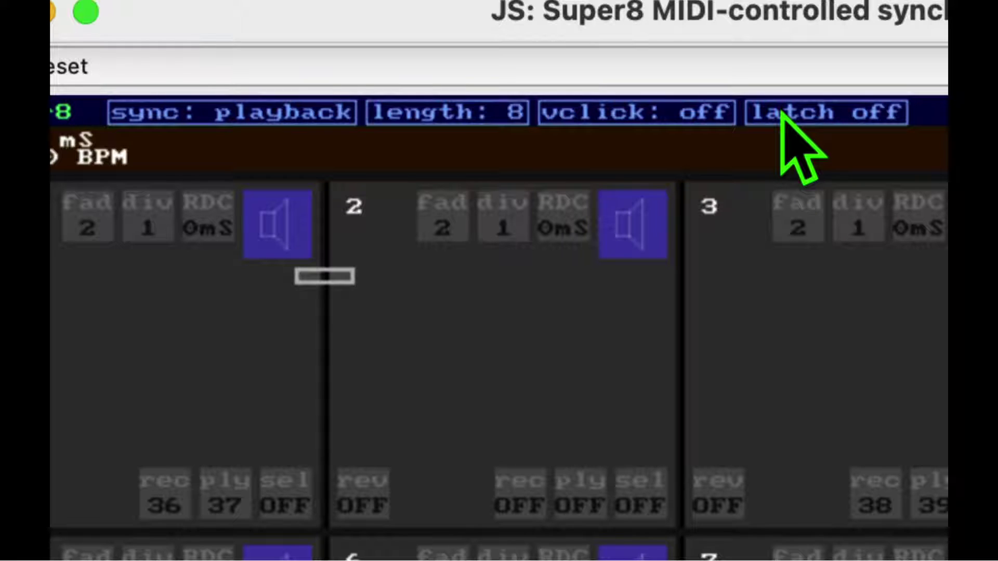
{"action": "mouse_move", "coordinate": [697, 159]}
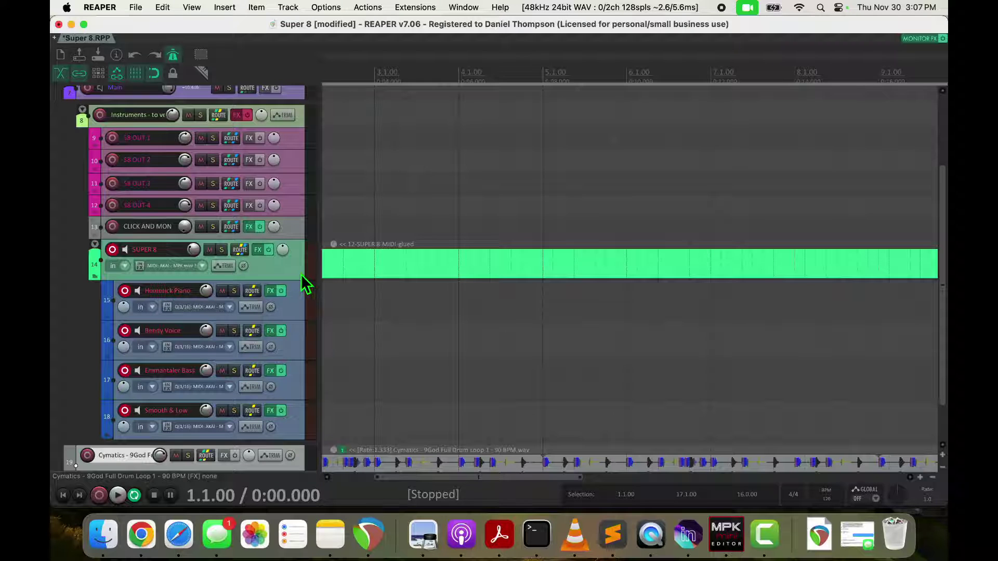
{"action": "mouse_move", "coordinate": [301, 280]}
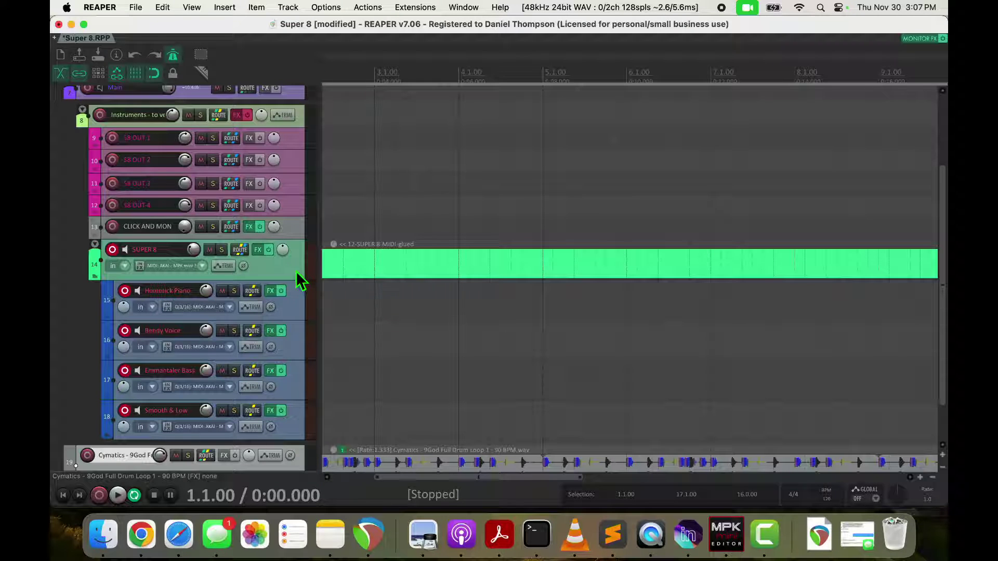
{"action": "mouse_move", "coordinate": [272, 272]}
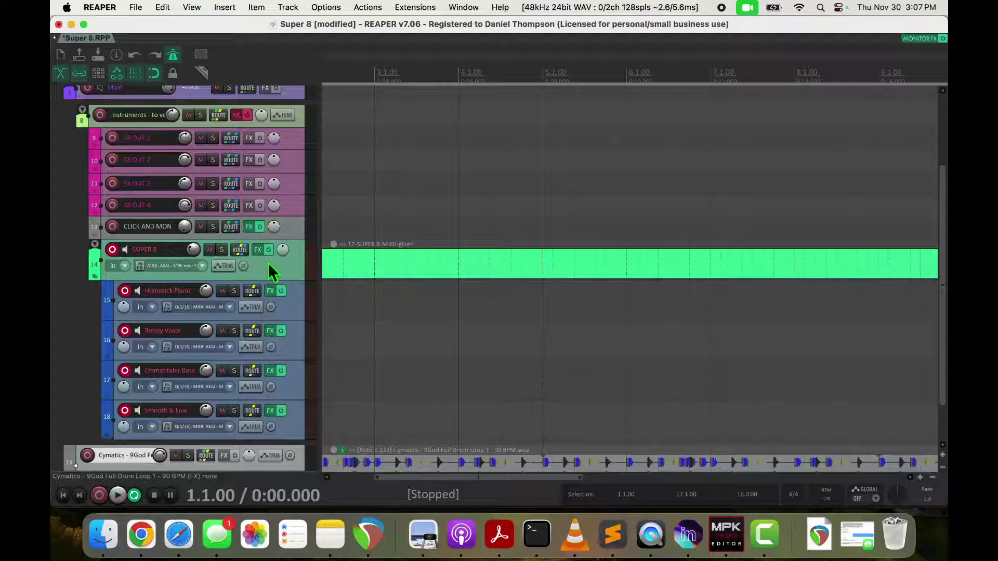
{"action": "mouse_move", "coordinate": [300, 452]}
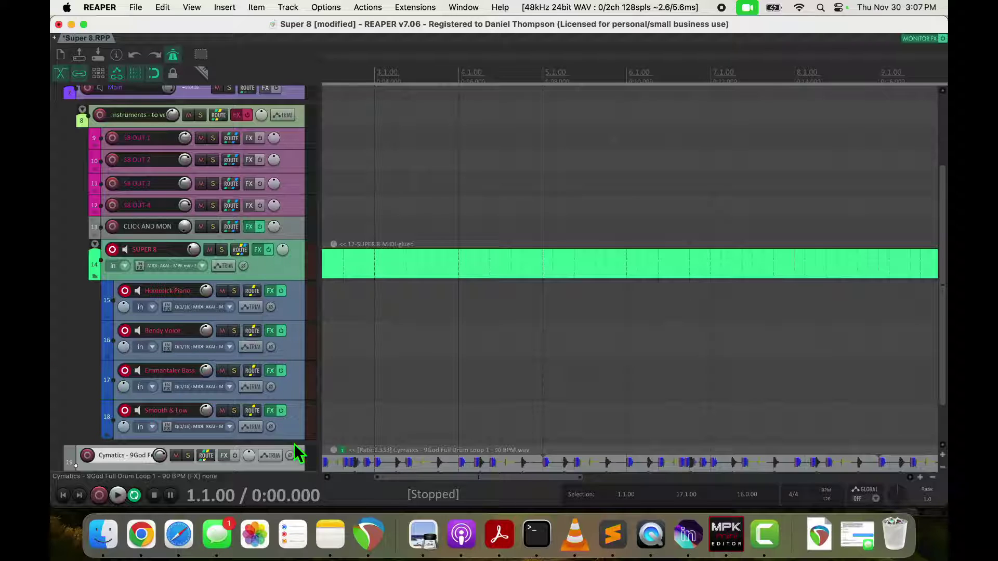
{"action": "mouse_move", "coordinate": [134, 350]}
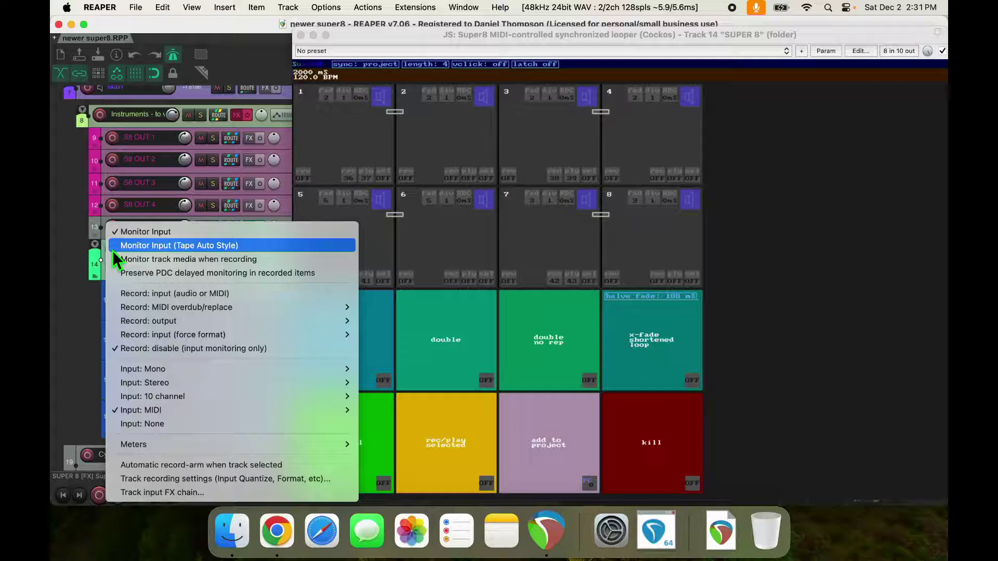
{"action": "mouse_move", "coordinate": [87, 357]}
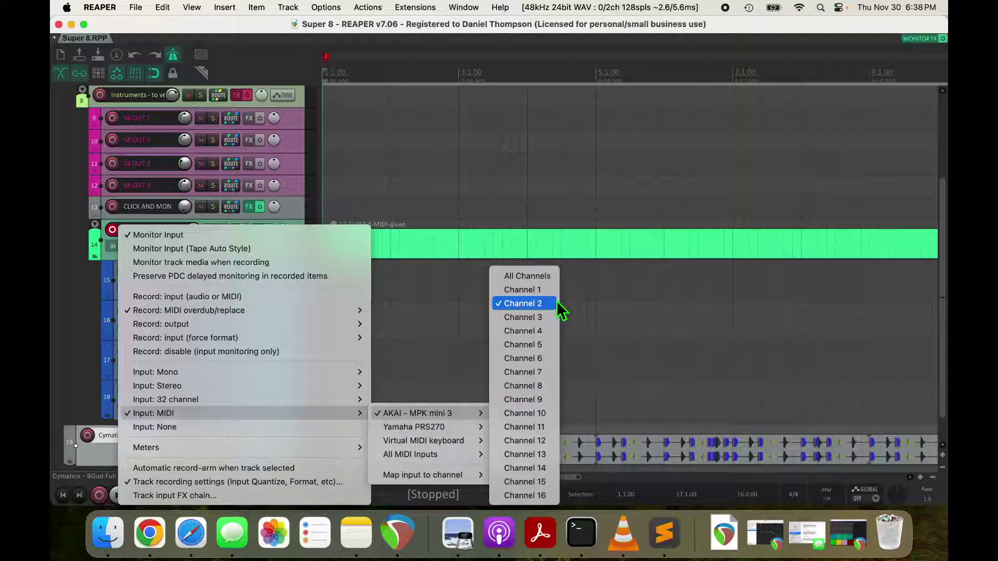
Set SUPER 8's MIDI input to AKAI MPK mini 3 channel 2 and show Homesick Piano's Triple Cheese.
{"action": "left_click", "coordinate": [523, 303]}
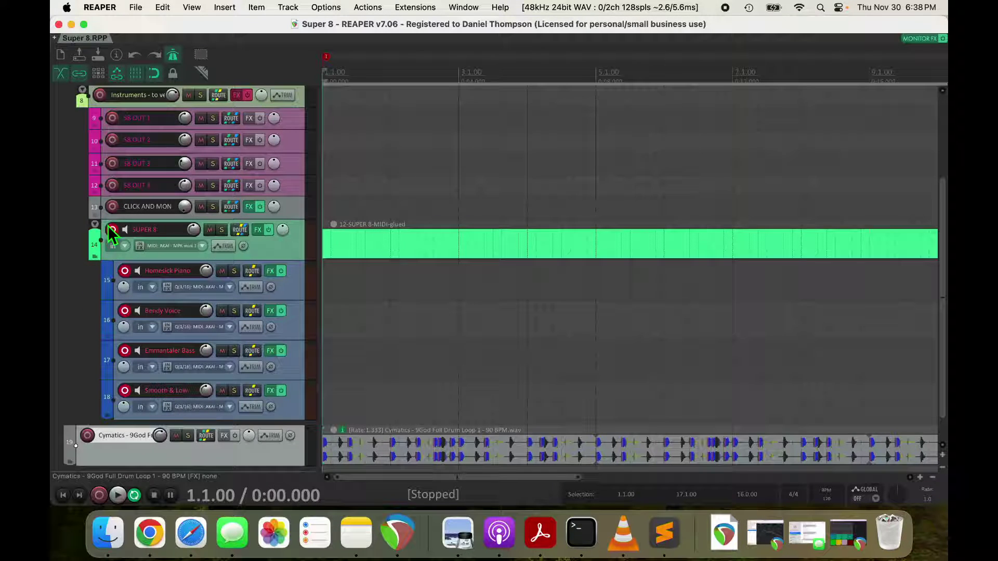
{"action": "left_click", "coordinate": [112, 229]}
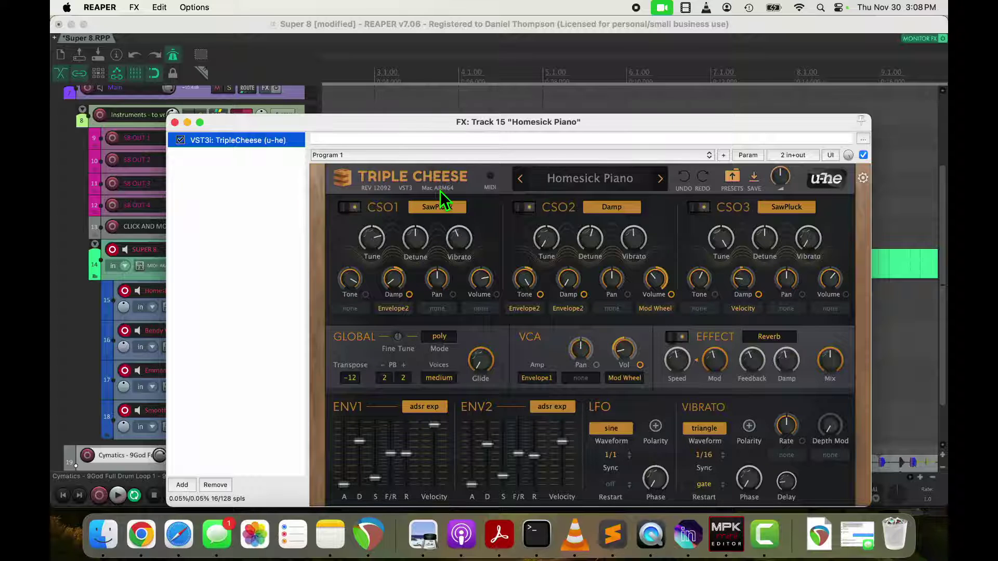
Check that Bendy Voice, Emmantaler Bass and Smooth & Low each send to SUPER 8, then reopen Super8.
{"action": "left_click", "coordinate": [174, 121]}
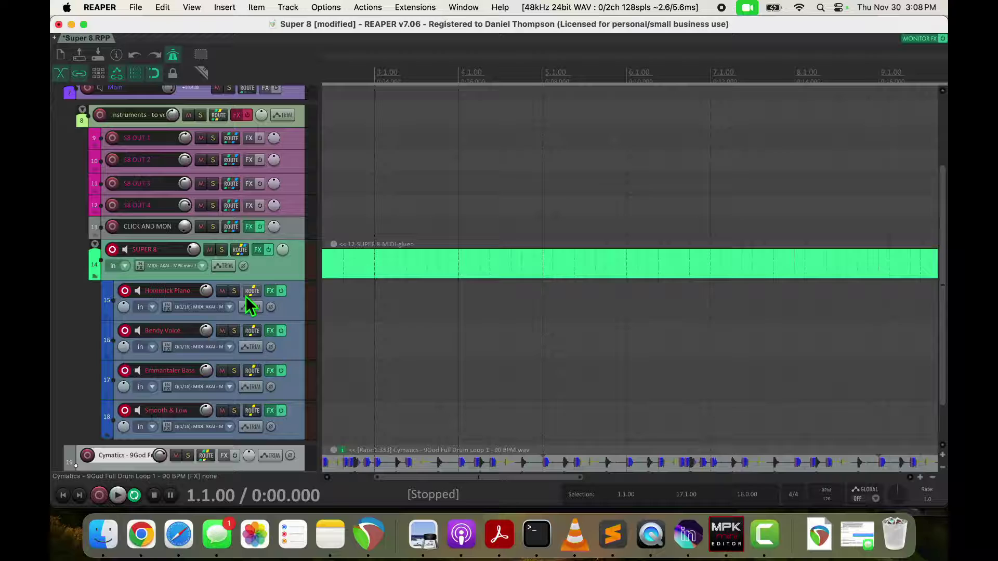
{"action": "left_click", "coordinate": [252, 291]}
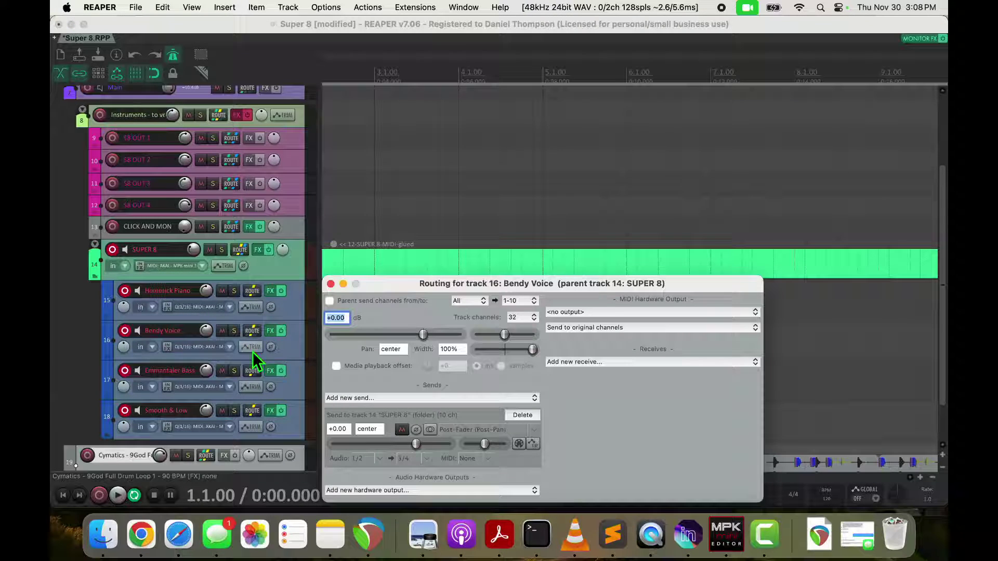
{"action": "left_click", "coordinate": [252, 370]}
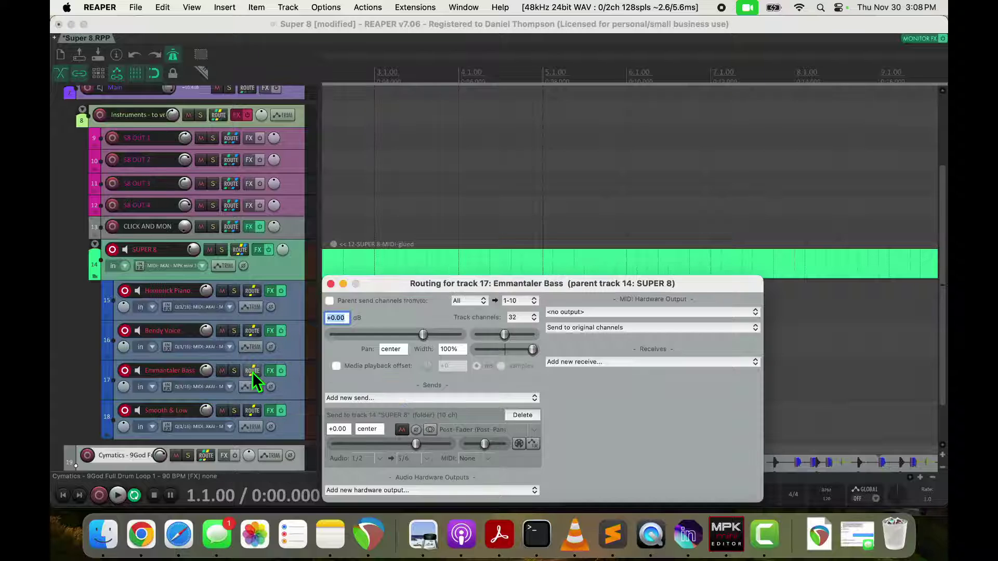
{"action": "mouse_move", "coordinate": [251, 411]}
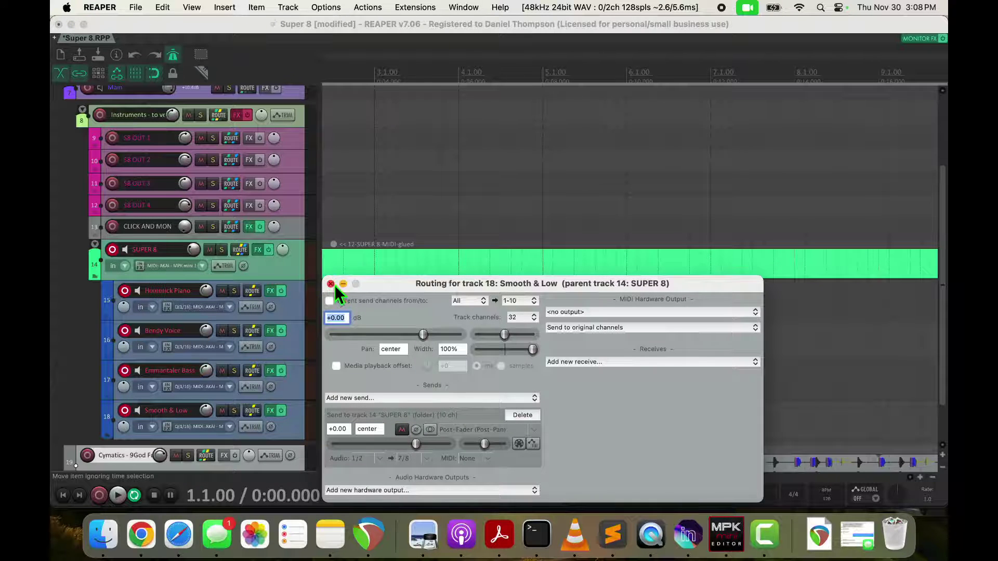
{"action": "left_click", "coordinate": [331, 284]}
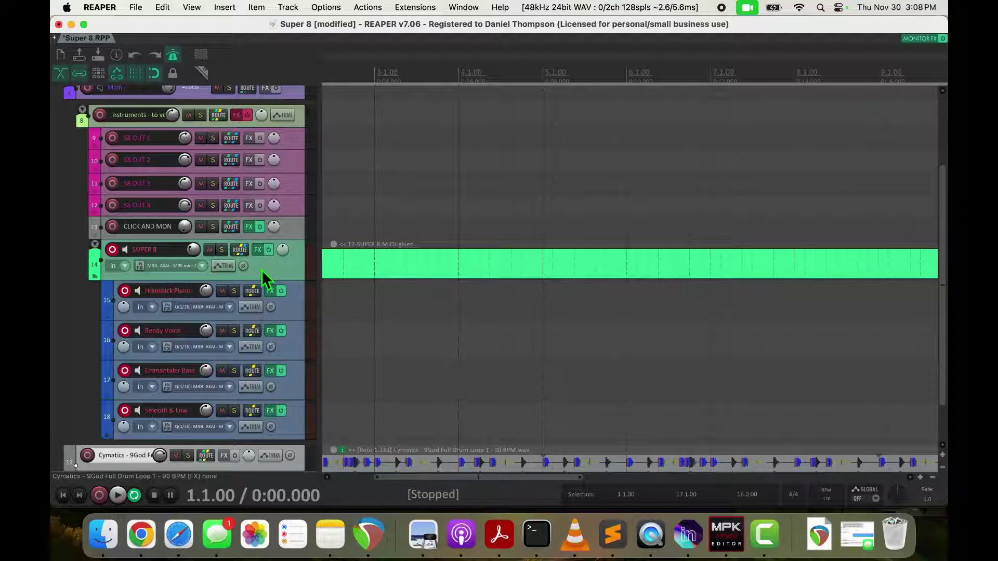
{"action": "left_click", "coordinate": [258, 249]}
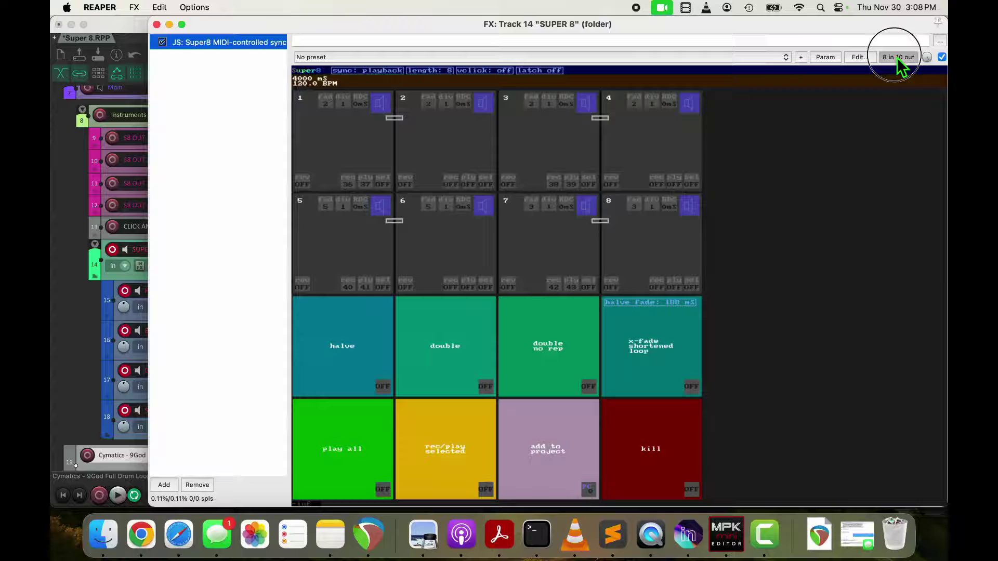
Review Super8's 8-in 10-out pin connector with monitor and click on channels 9–10, then close it.
{"action": "left_click", "coordinate": [897, 56]}
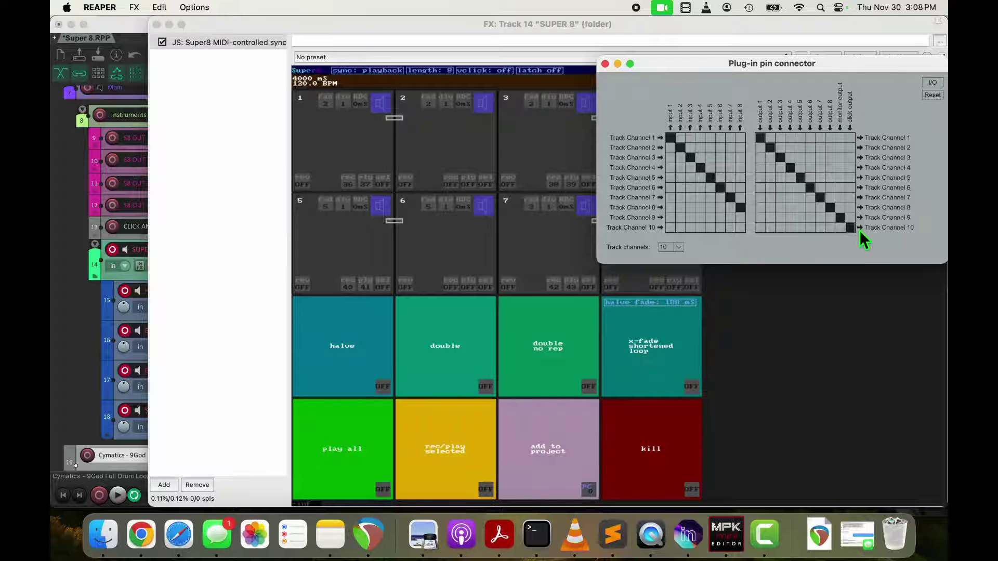
{"action": "mouse_move", "coordinate": [850, 228]}
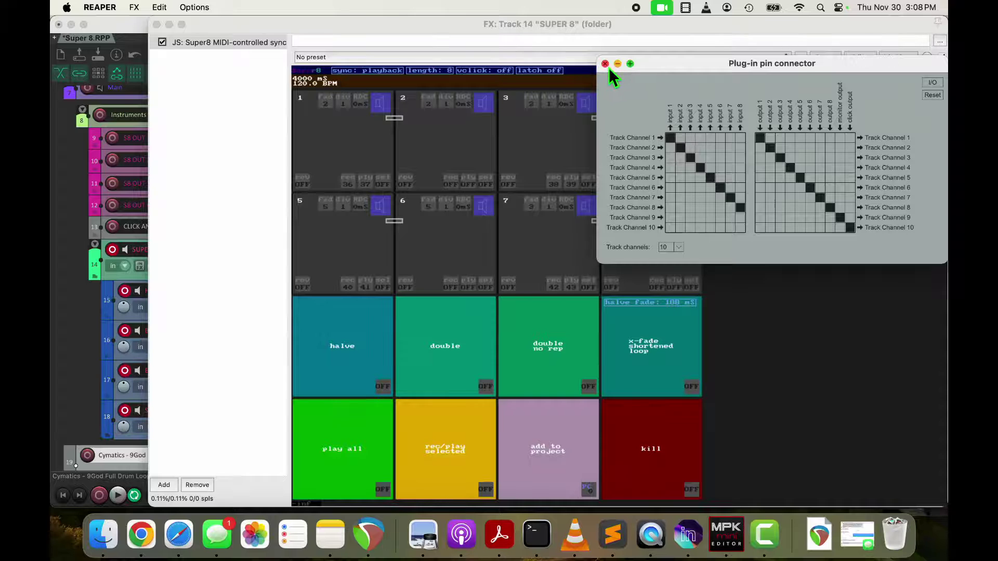
{"action": "left_click", "coordinate": [605, 64]}
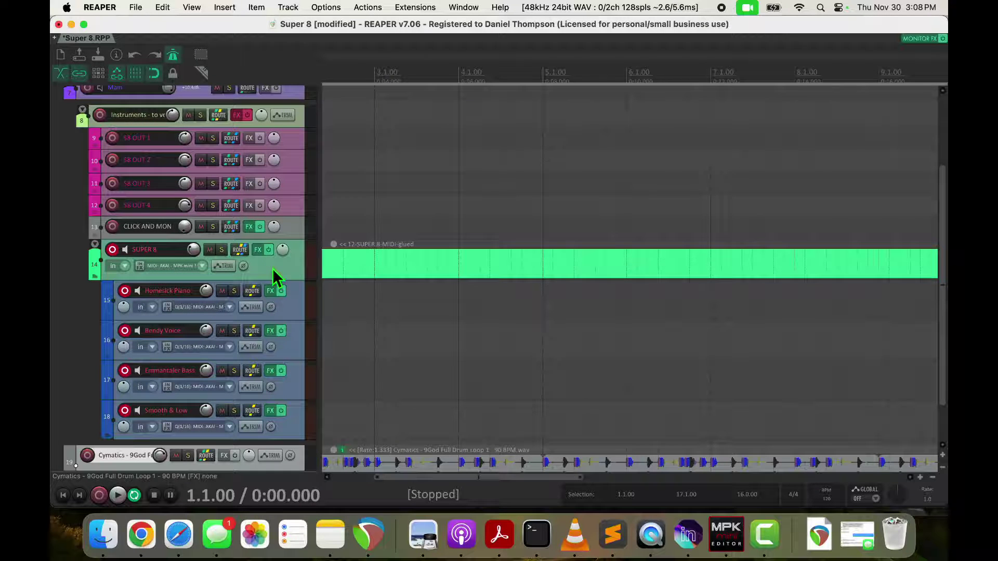
Review SUPER 8's receives and sends to S8 OUT 1–4 and CLICK AND MON, plus Homesick Piano's send.
{"action": "left_click", "coordinate": [236, 250]}
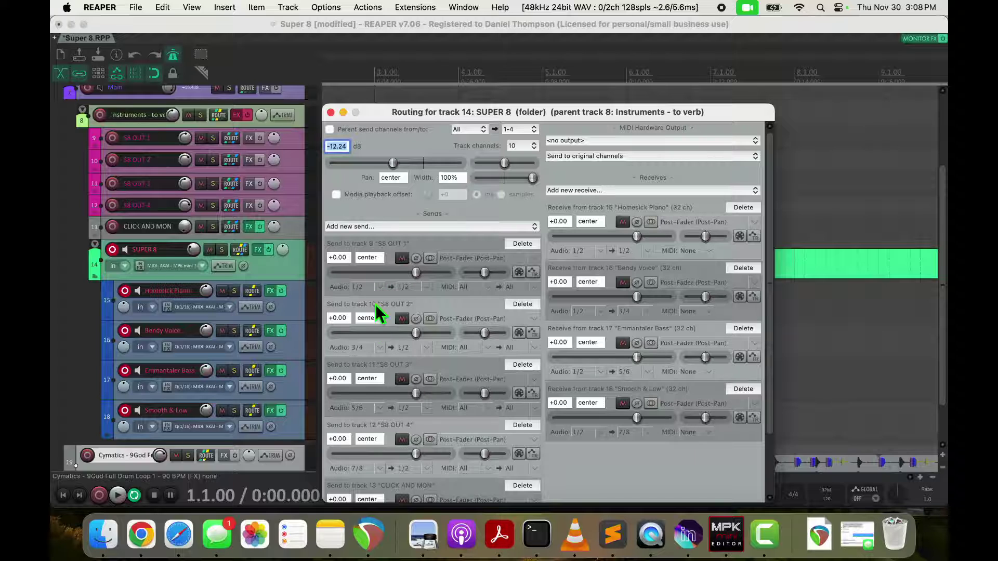
{"action": "mouse_move", "coordinate": [296, 111]}
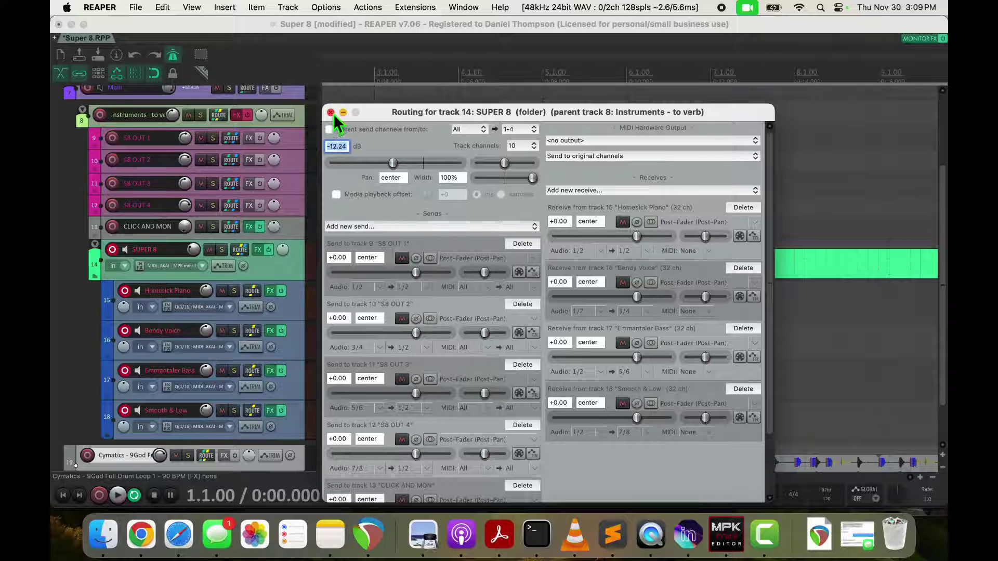
{"action": "left_click", "coordinate": [252, 292]}
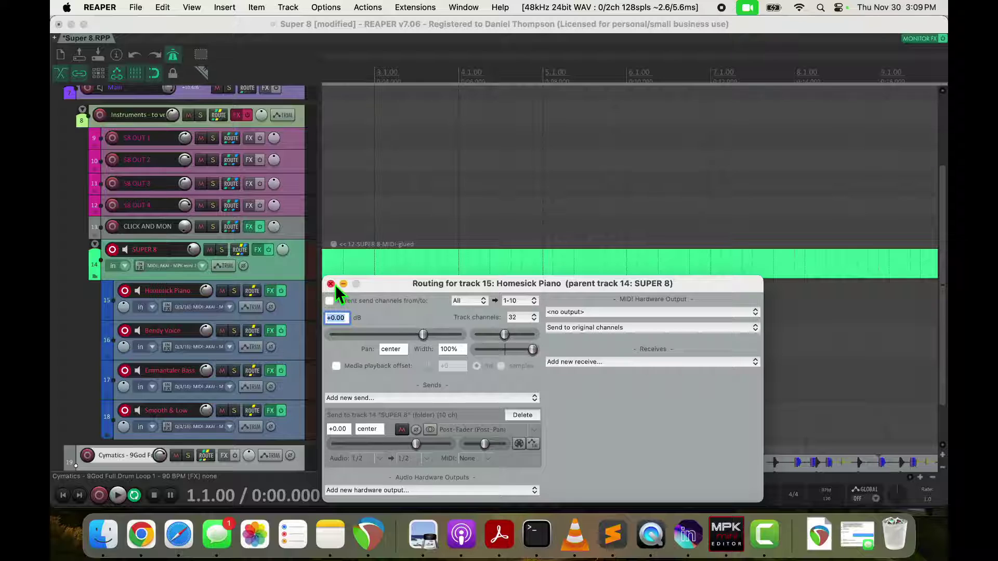
{"action": "left_click", "coordinate": [331, 284]}
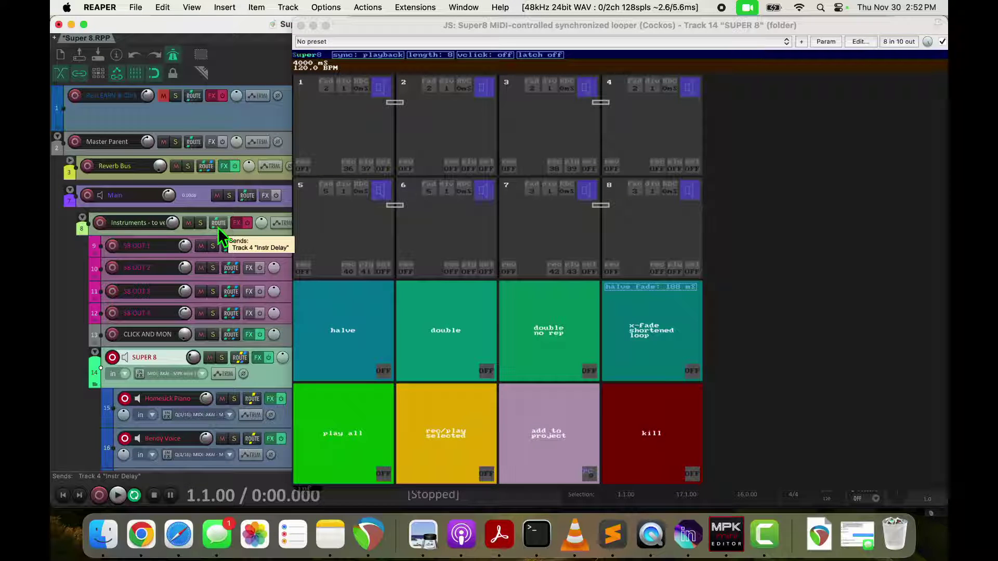
Confirm the Instruments - to verb folder sends to Instr Delay and passes 1–2 to Main.
{"action": "left_click", "coordinate": [218, 223]}
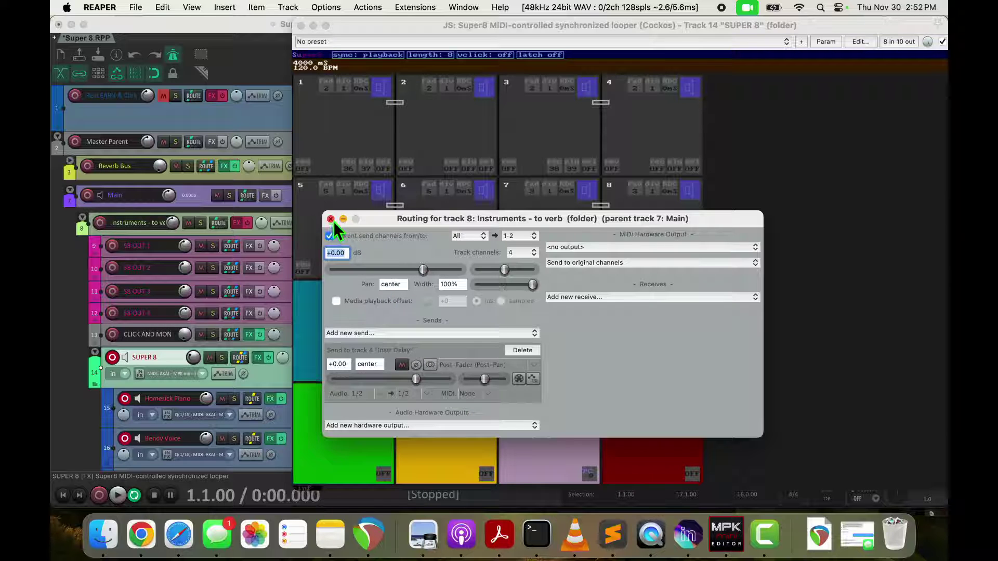
{"action": "left_click", "coordinate": [330, 219]}
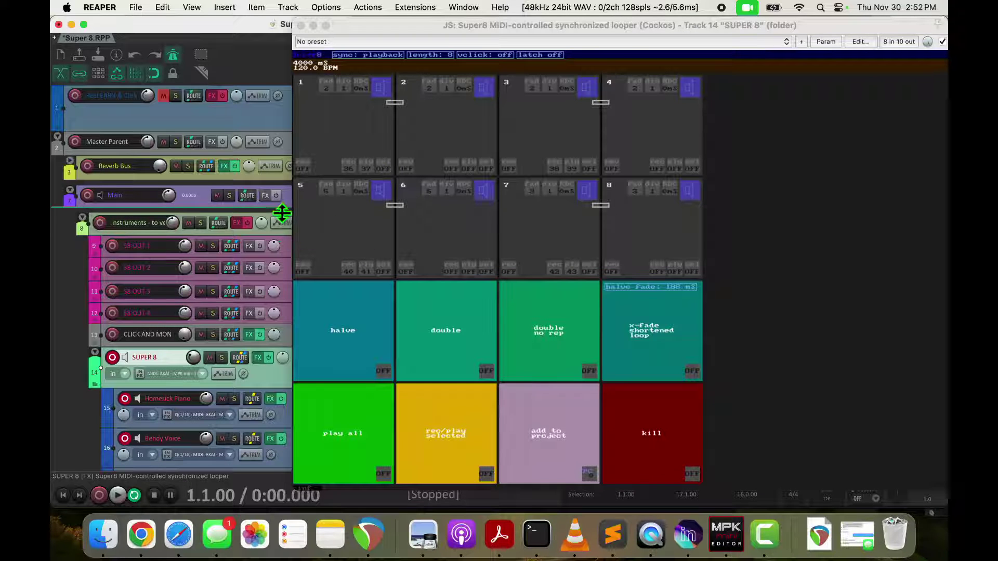
{"action": "mouse_move", "coordinate": [159, 203]}
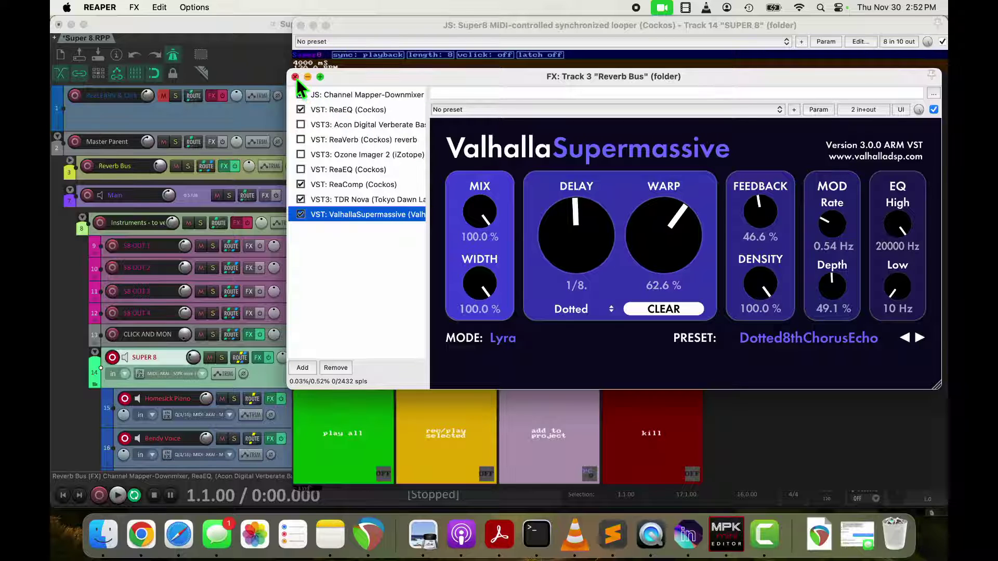
Close the Reverb Bus chain after reviewing its ValhallaSupermassive settings.
{"action": "left_click", "coordinate": [295, 76]}
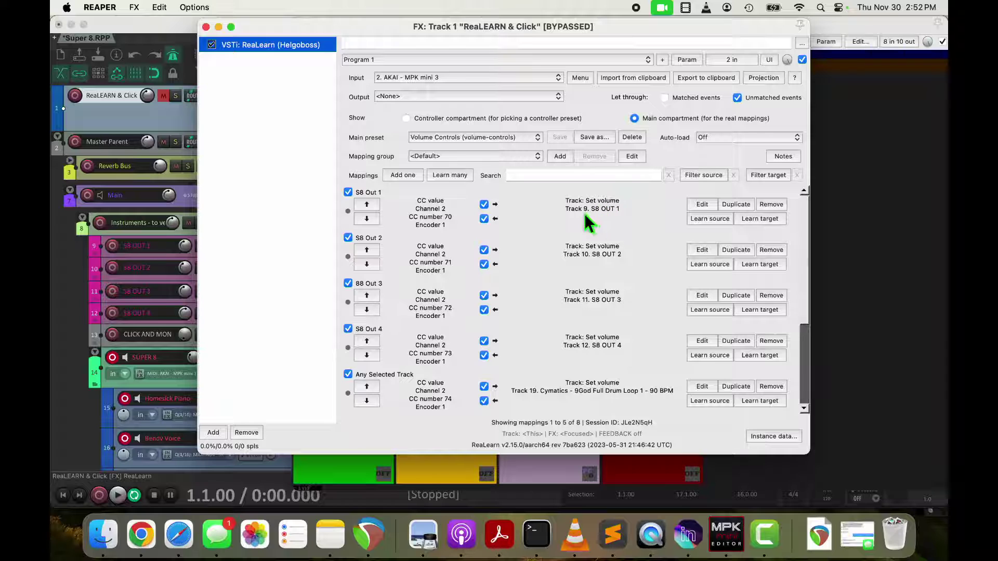
{"action": "mouse_move", "coordinate": [611, 226]}
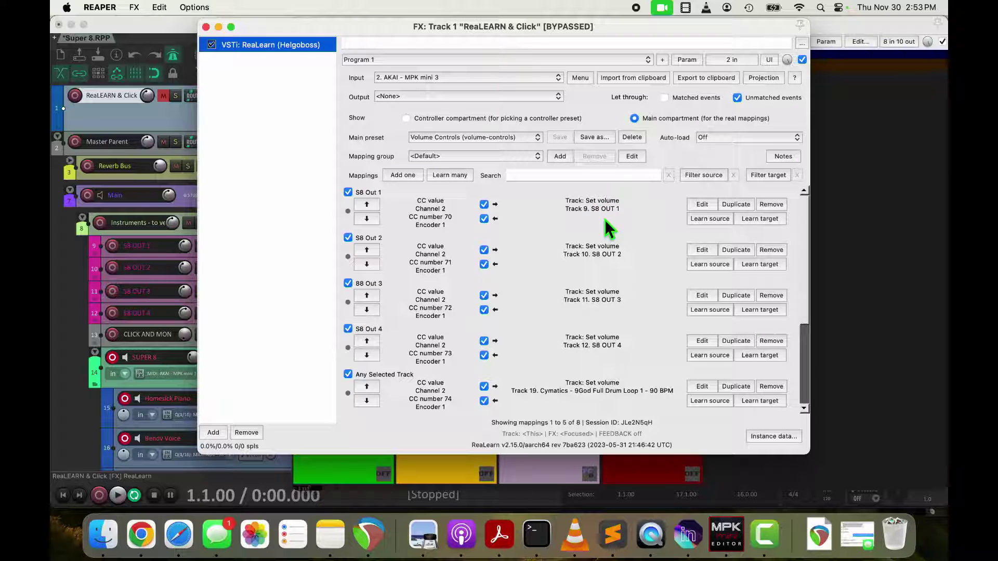
Show the S8 Out 1 mapping details: channel 2 CC 70 driving S8 OUT 1 volume.
{"action": "left_click", "coordinate": [702, 205]}
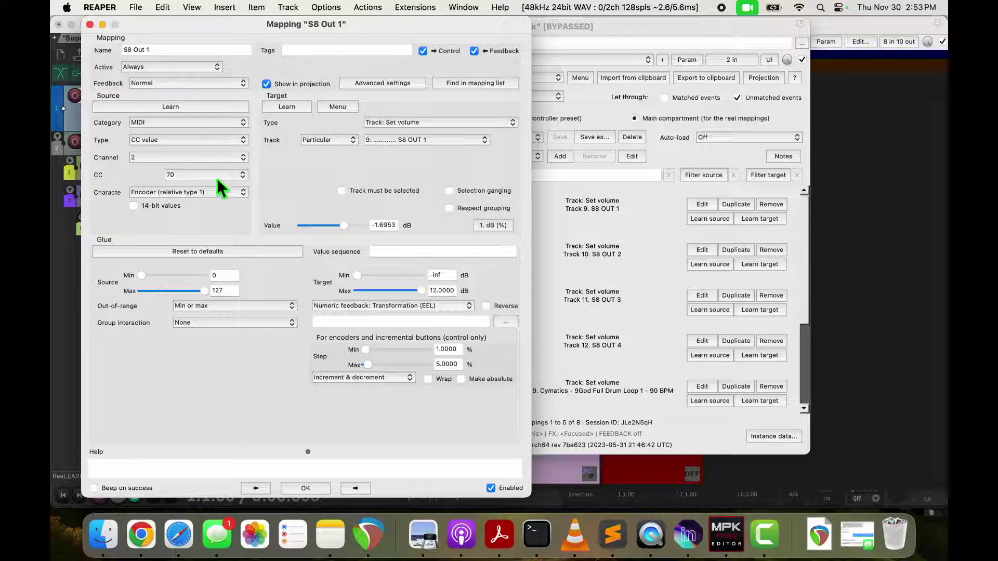
{"action": "mouse_move", "coordinate": [210, 199]}
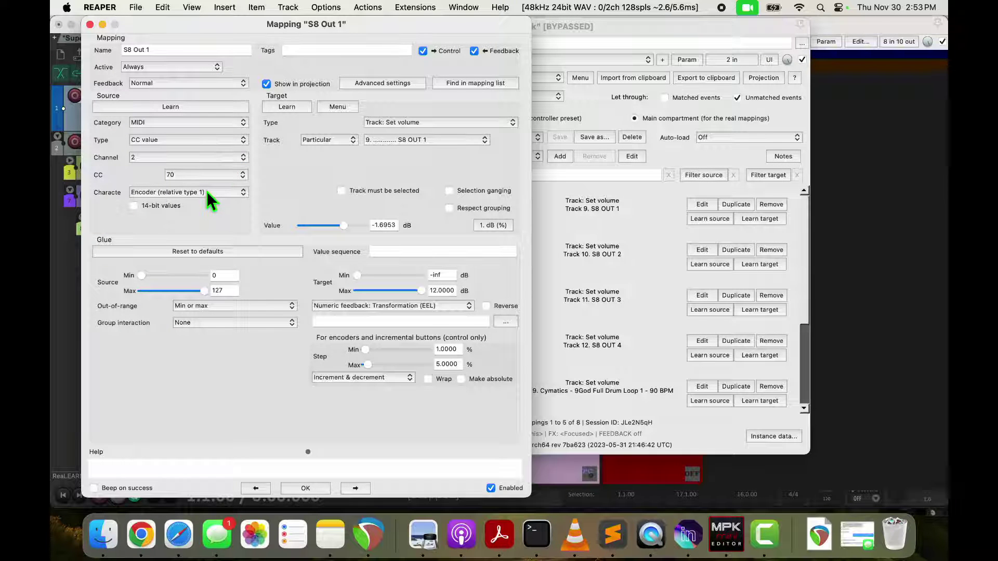
{"action": "mouse_move", "coordinate": [372, 141]}
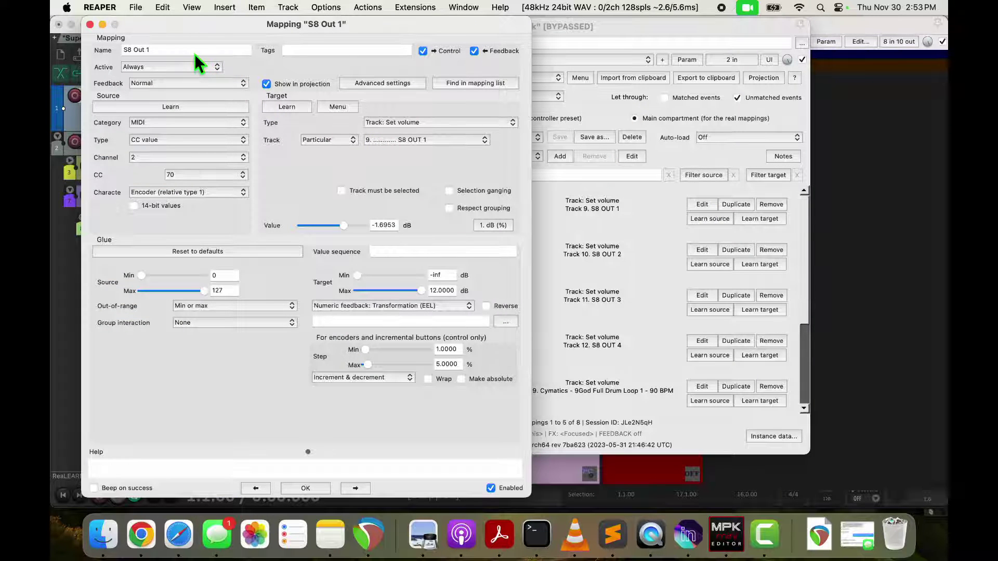
{"action": "mouse_move", "coordinate": [426, 156]}
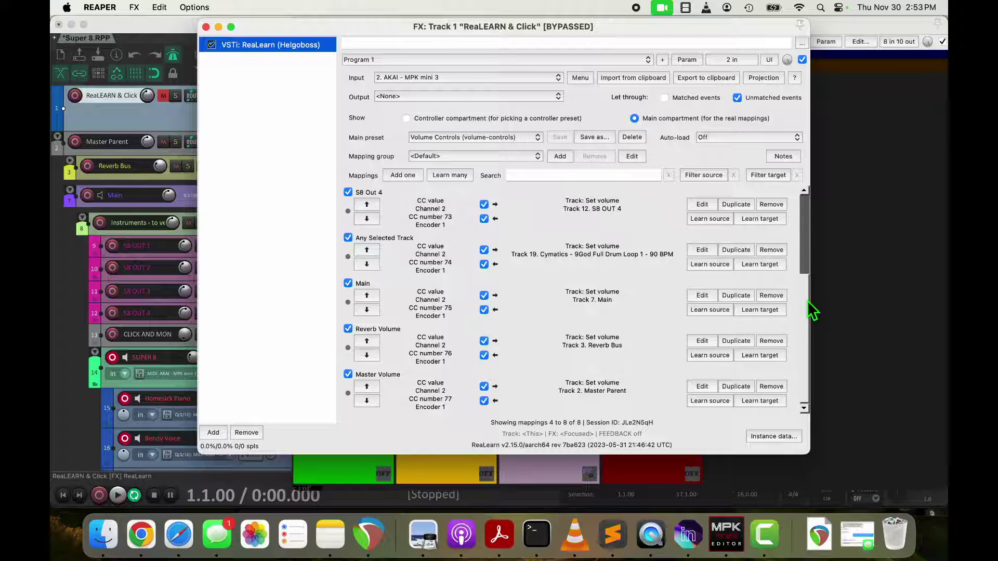
{"action": "mouse_move", "coordinate": [611, 318]}
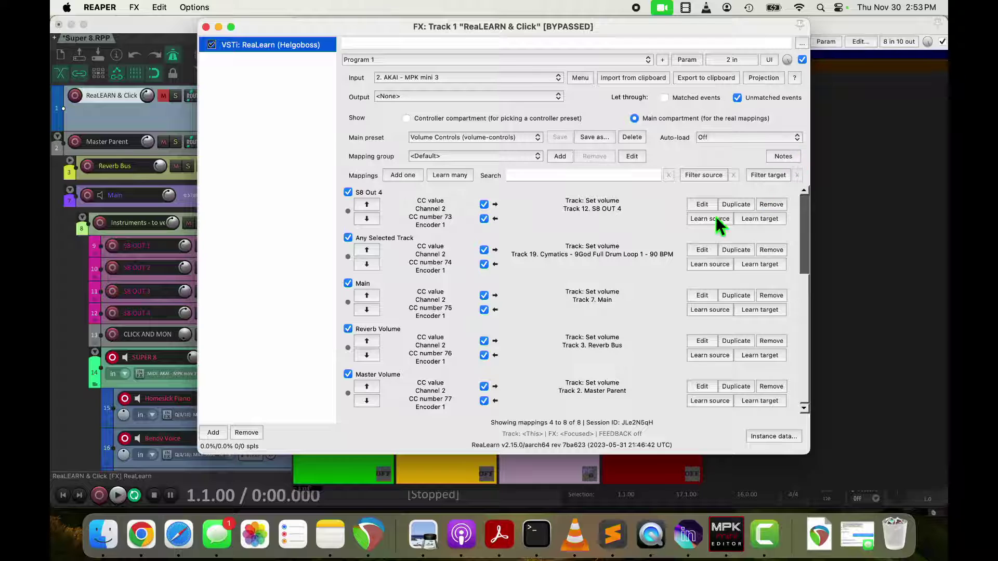
{"action": "mouse_move", "coordinate": [615, 350]}
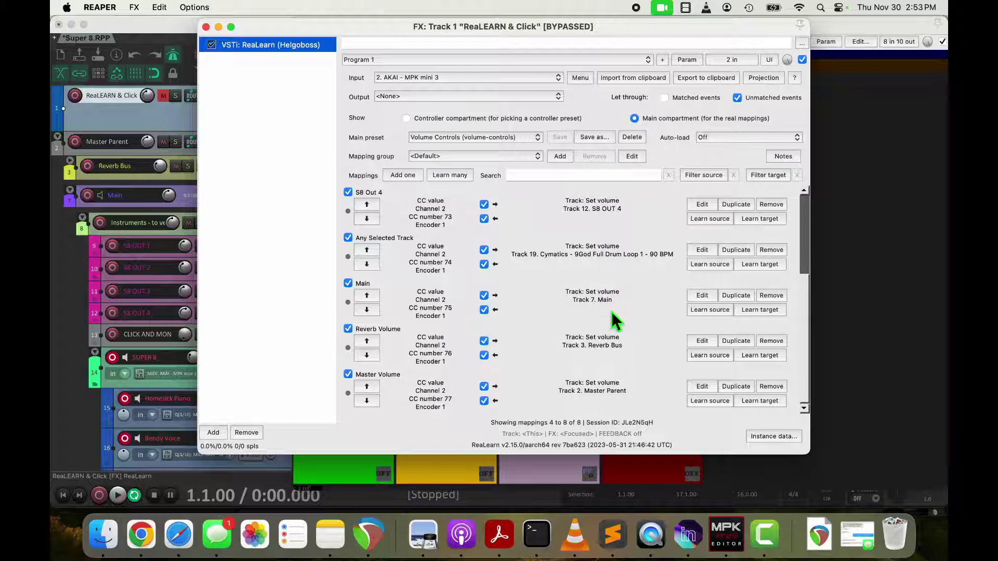
{"action": "mouse_move", "coordinate": [617, 405]}
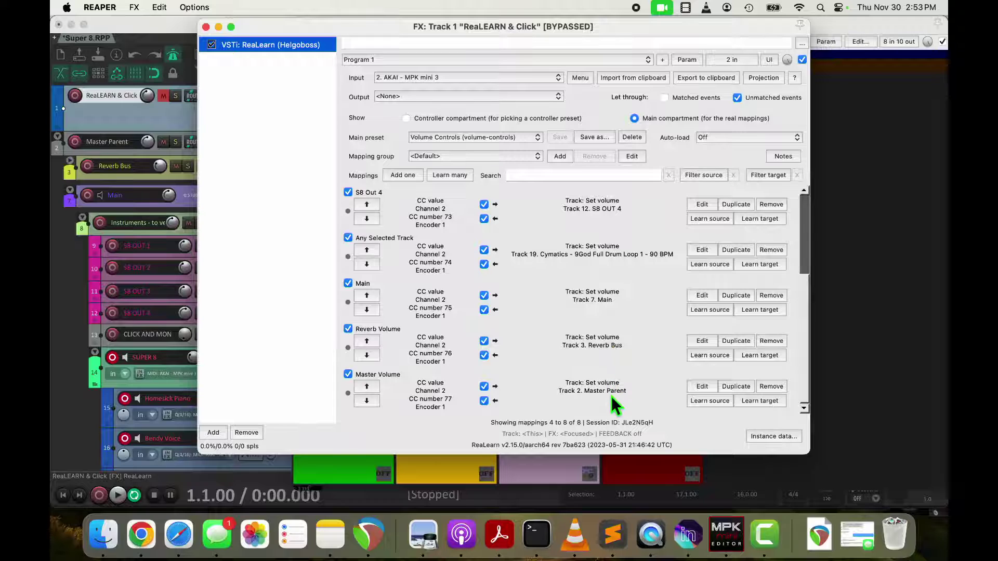
{"action": "mouse_move", "coordinate": [446, 226]}
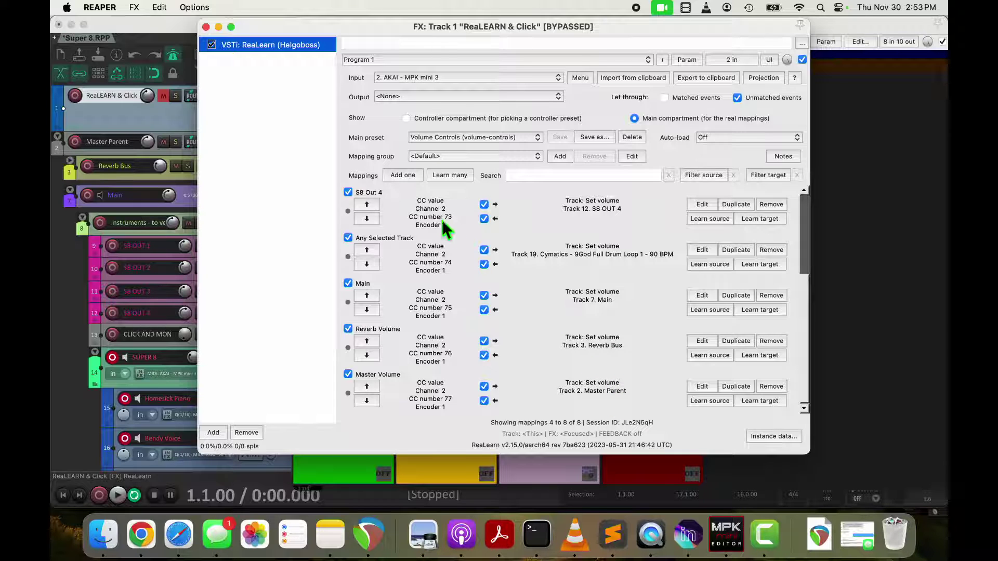
{"action": "mouse_move", "coordinate": [213, 35]}
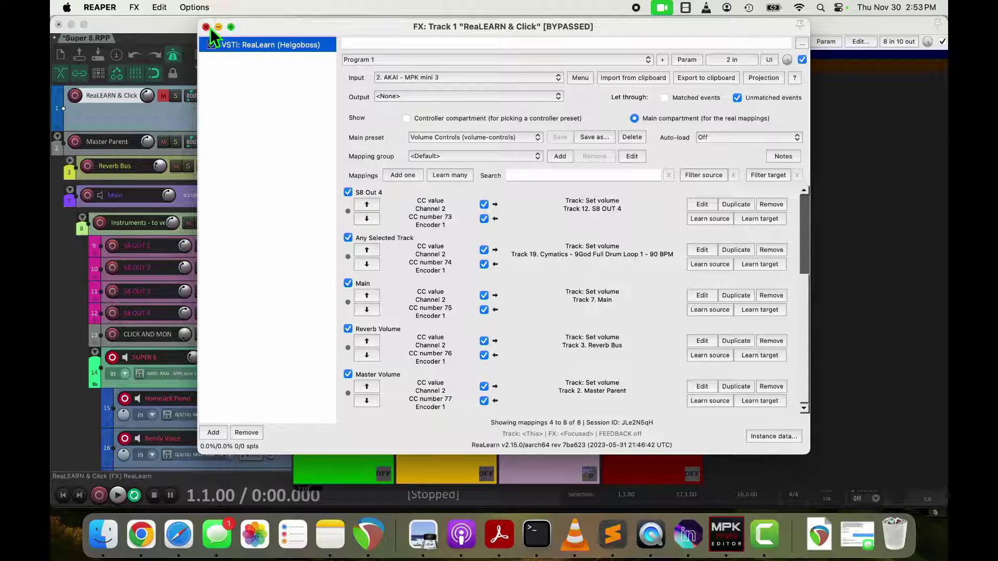
Close the ReaLearn window after checking the CC 75-77 volume mappings, returning to Super8.
{"action": "left_click", "coordinate": [206, 27]}
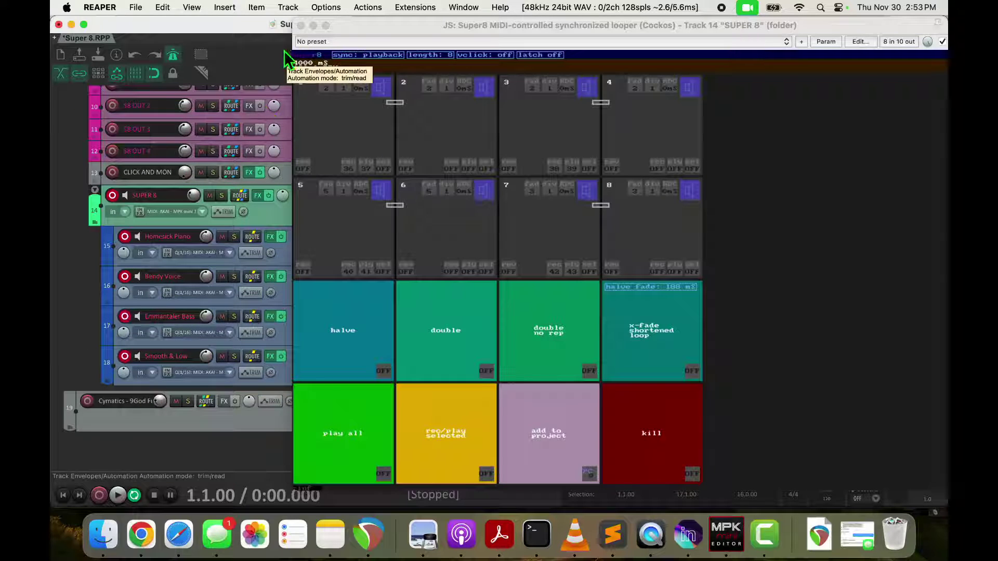